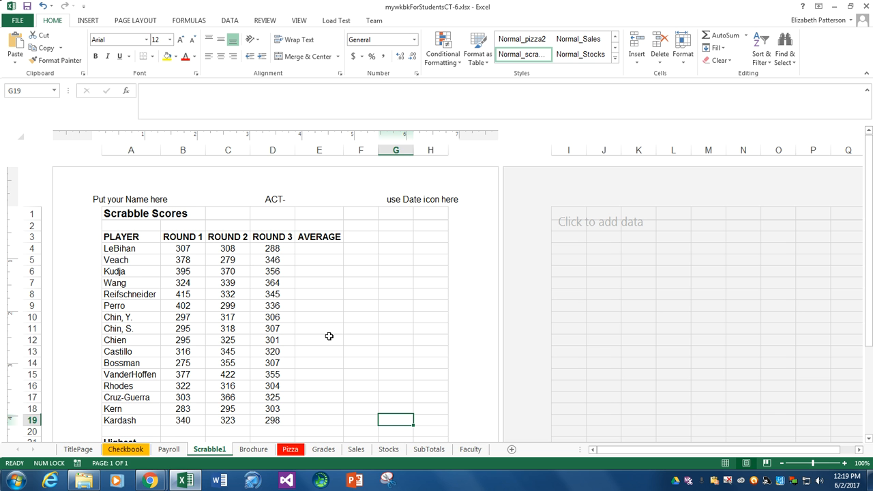
{"action": "mouse_move", "coordinate": [356, 229]}
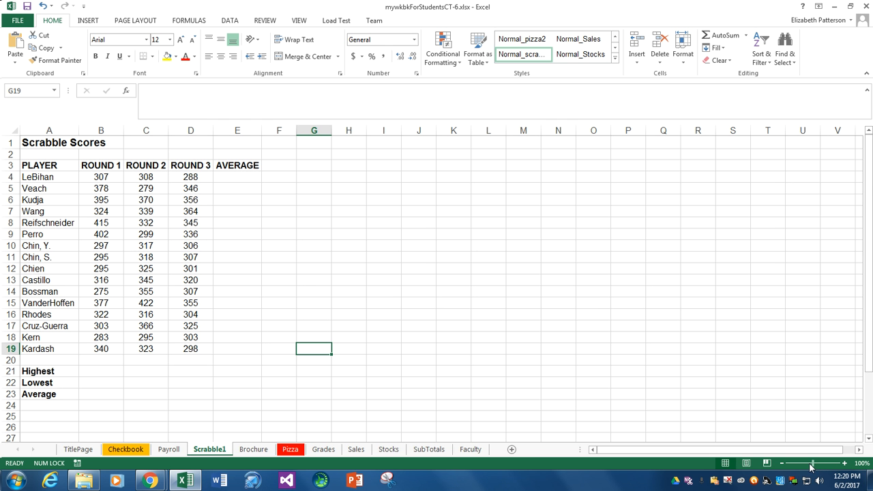
{"action": "mouse_move", "coordinate": [236, 314]}
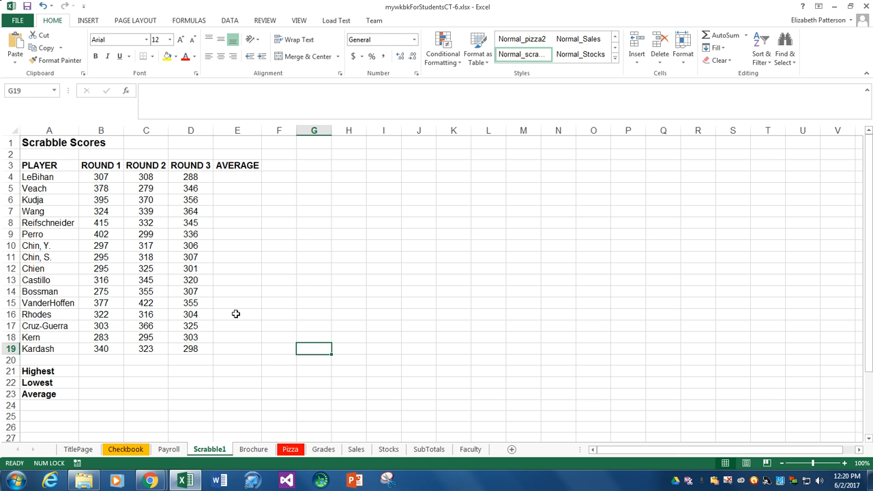
{"action": "mouse_move", "coordinate": [46, 148]}
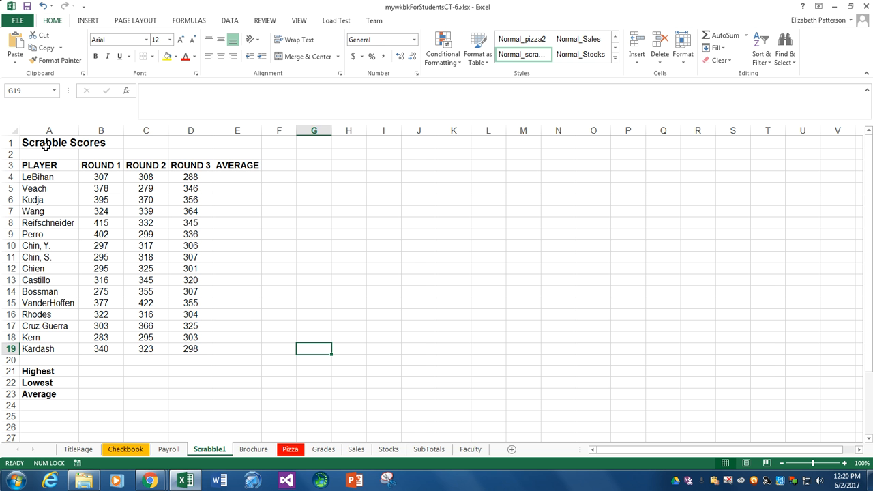
Merge and center the Scrabble Scores title across A1:E1 and enlarge its font
{"action": "left_click", "coordinate": [49, 144]}
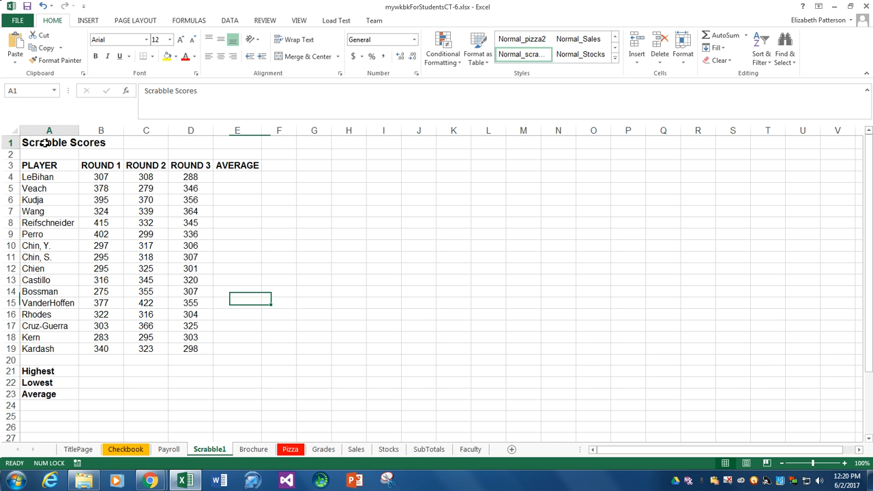
{"action": "left_click_drag", "start_coordinate": [49, 142], "coordinate": [238, 142]}
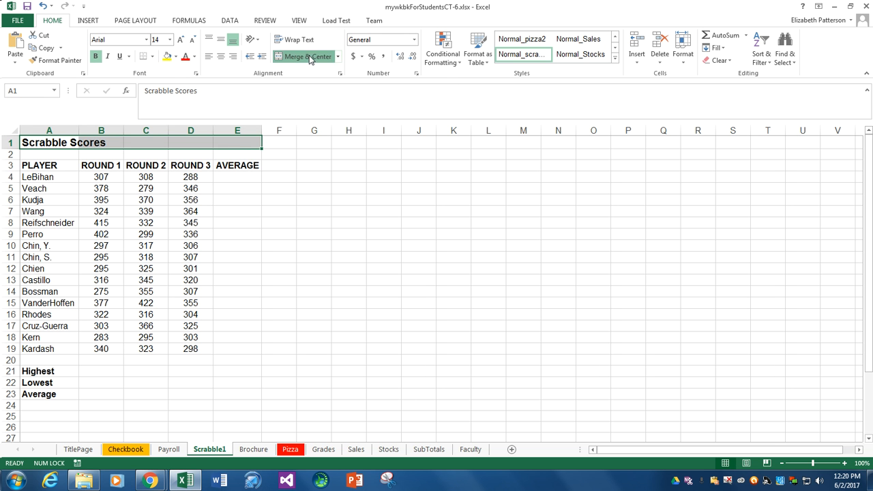
{"action": "left_click", "coordinate": [163, 39]}
{"action": "type", "text": "22"}
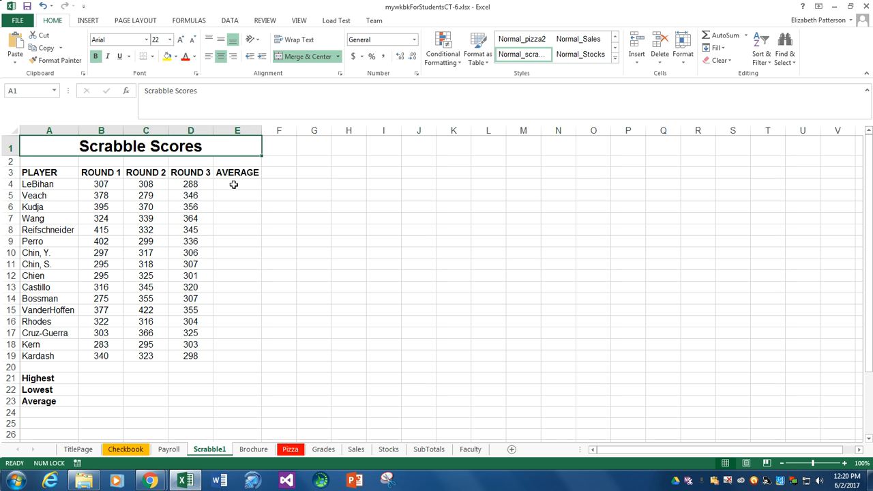
{"action": "left_click", "coordinate": [238, 185]}
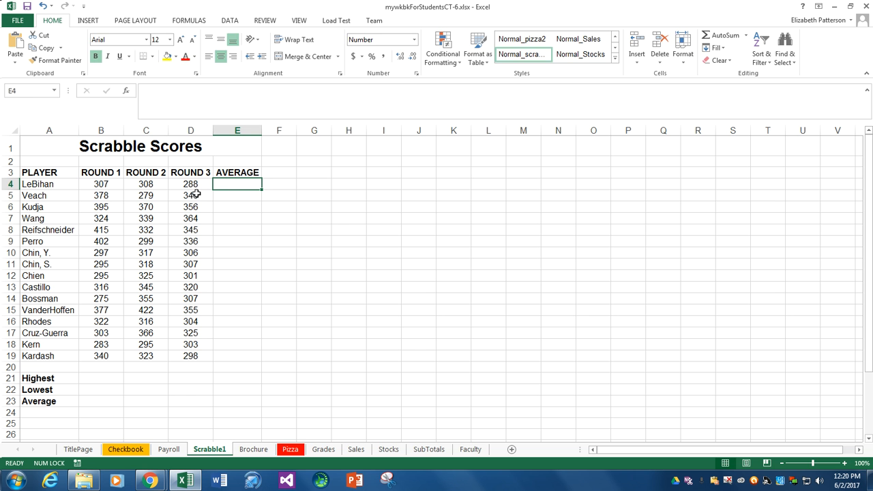
{"action": "type", "text": "="}
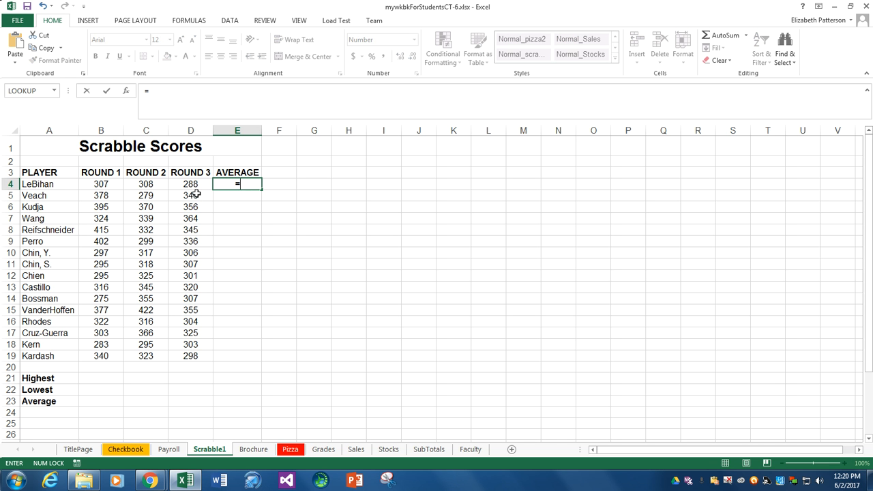
{"action": "type", "text": "b"}
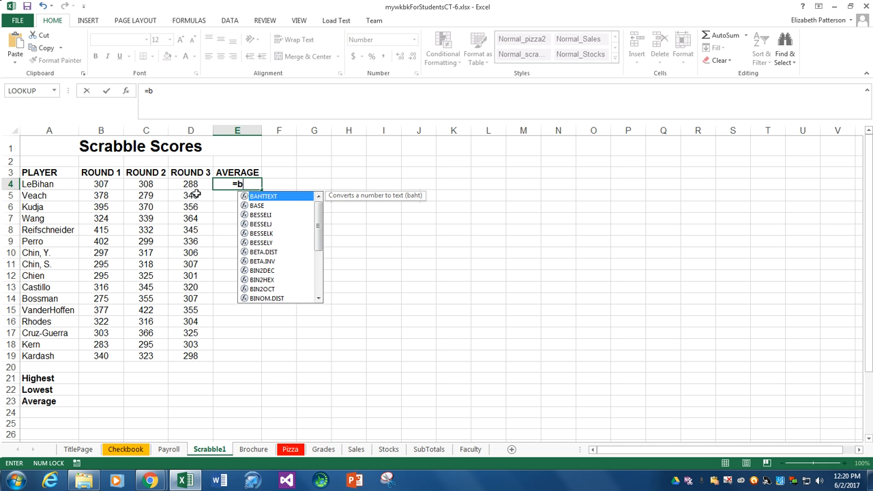
{"action": "type", "text": "4+"}
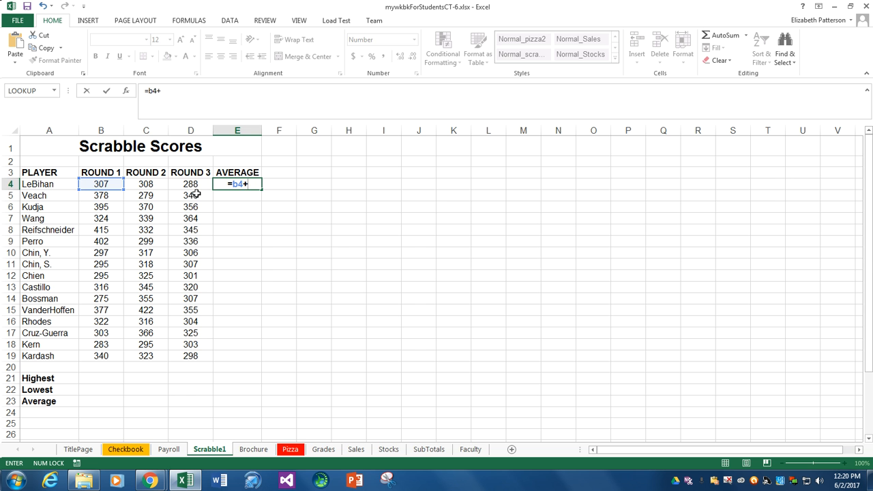
{"action": "left_click", "coordinate": [145, 183]}
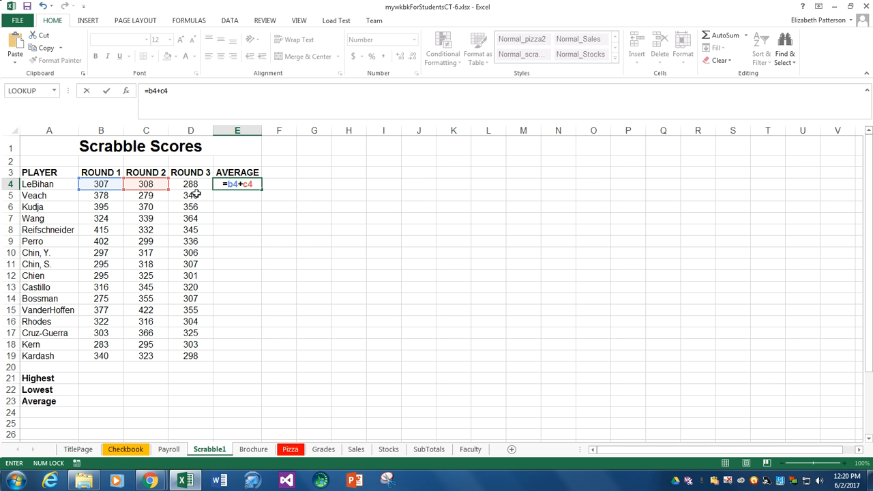
{"action": "type", "text": "+d4"}
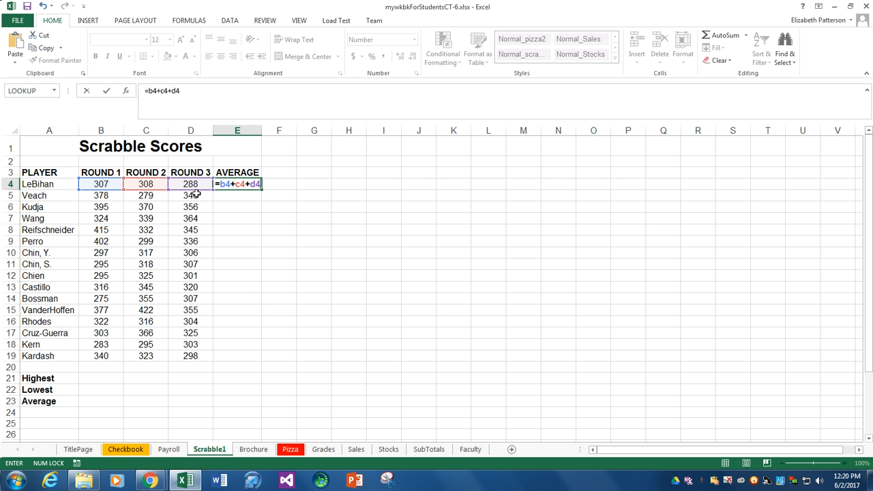
{"action": "type", "text": "/3"}
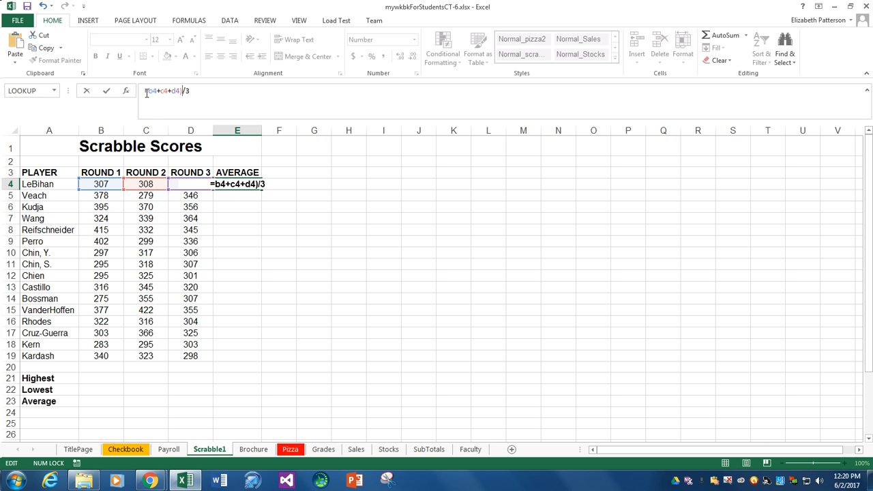
{"action": "type", "text": "("}
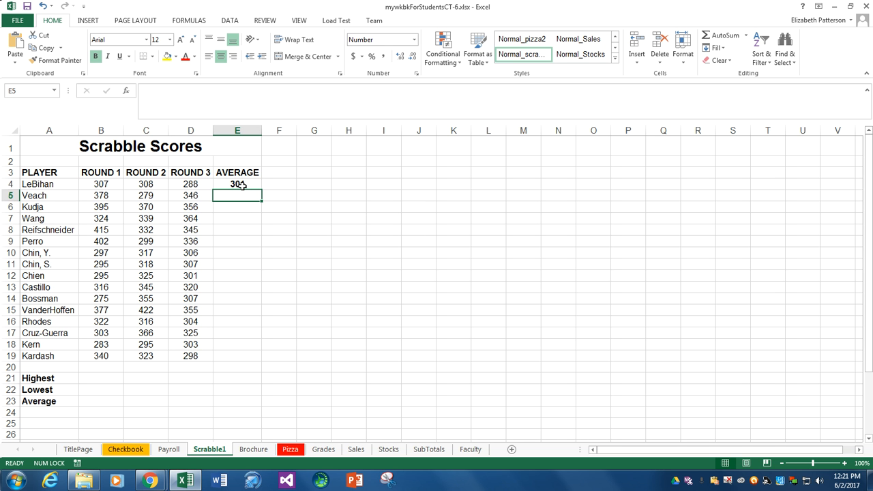
{"action": "left_click", "coordinate": [238, 183]}
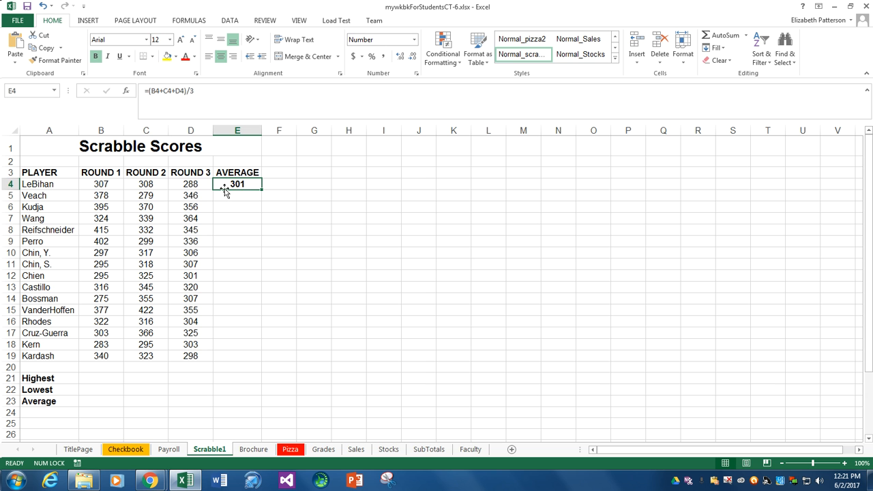
{"action": "key", "text": "Delete"}
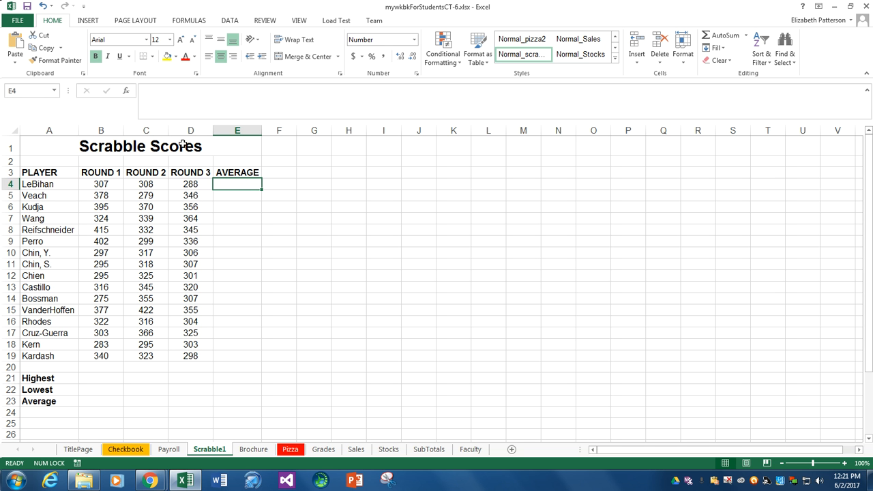
{"action": "mouse_move", "coordinate": [126, 90]}
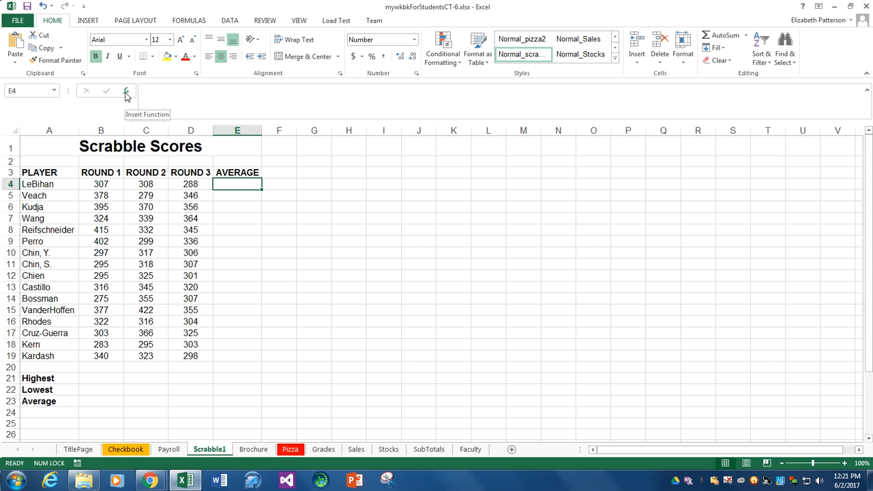
Insert an AVERAGE function over B4:D4 in E4 so LeBihan's average shows 301
{"action": "left_click", "coordinate": [125, 90]}
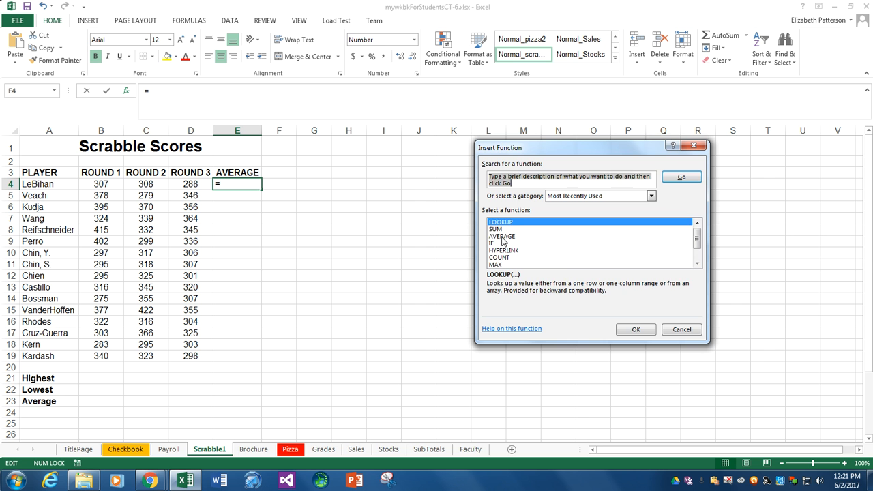
{"action": "left_click", "coordinate": [502, 236]}
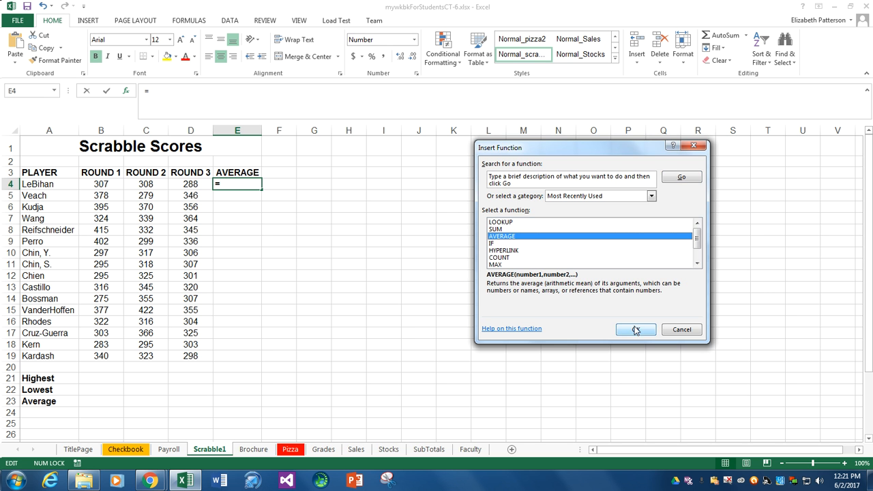
{"action": "left_click", "coordinate": [636, 328]}
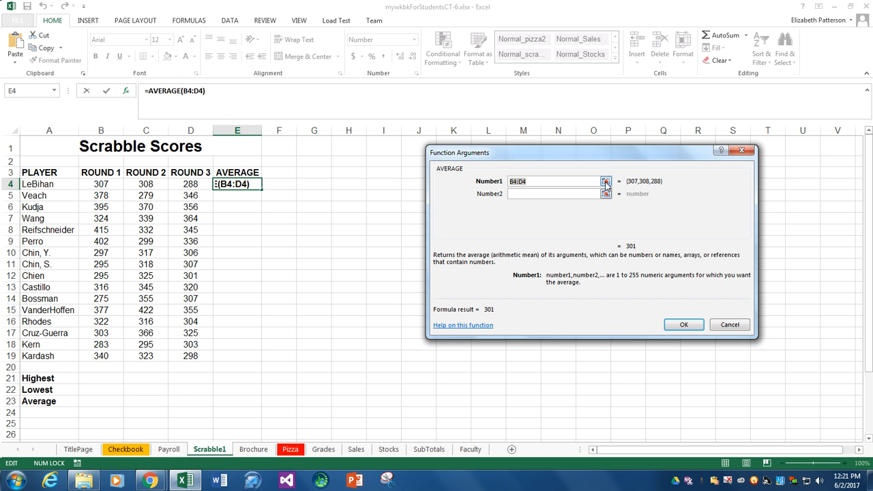
{"action": "left_click", "coordinate": [606, 180]}
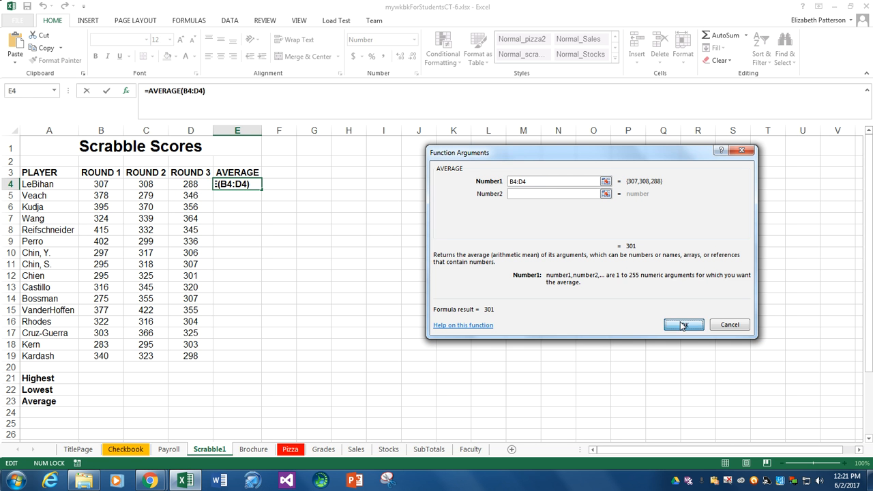
{"action": "left_click", "coordinate": [684, 325]}
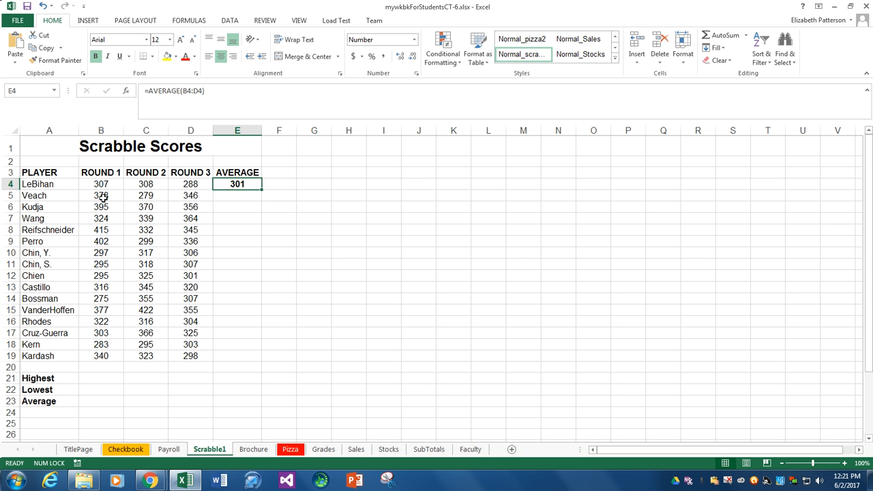
Enter =AVERAGE(B5:D5) in E5 via AutoSum so Veach's average shows 334
{"action": "left_click", "coordinate": [237, 195]}
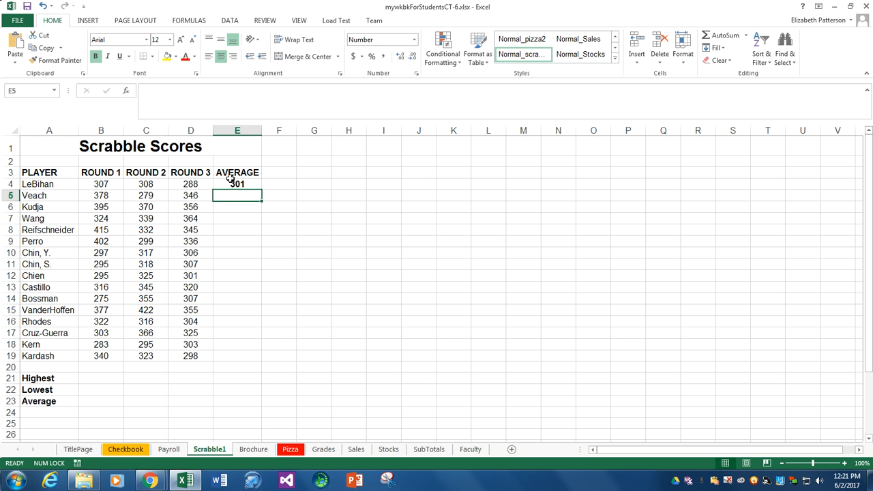
{"action": "left_click", "coordinate": [745, 38]}
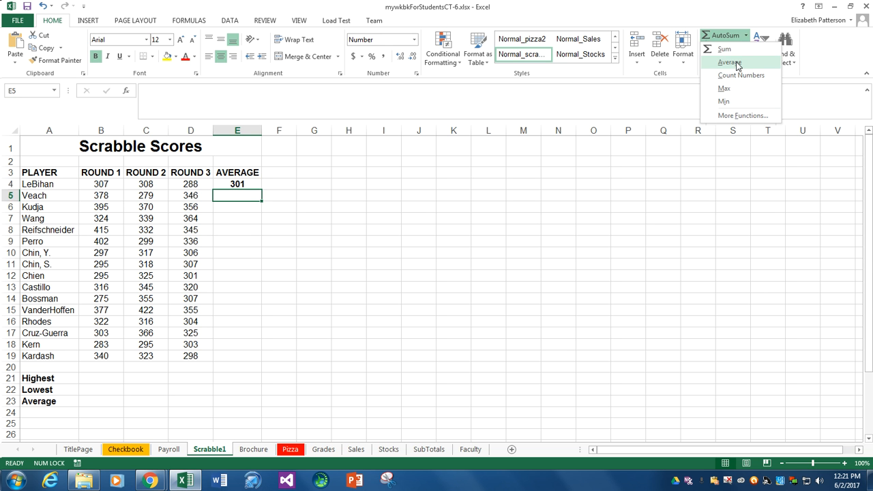
{"action": "left_click", "coordinate": [730, 63]}
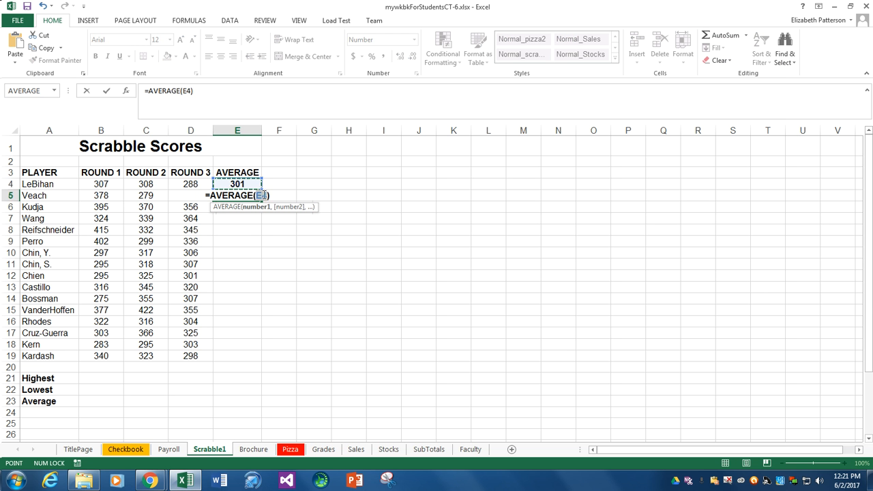
{"action": "left_click_drag", "start_coordinate": [101, 195], "coordinate": [144, 195]}
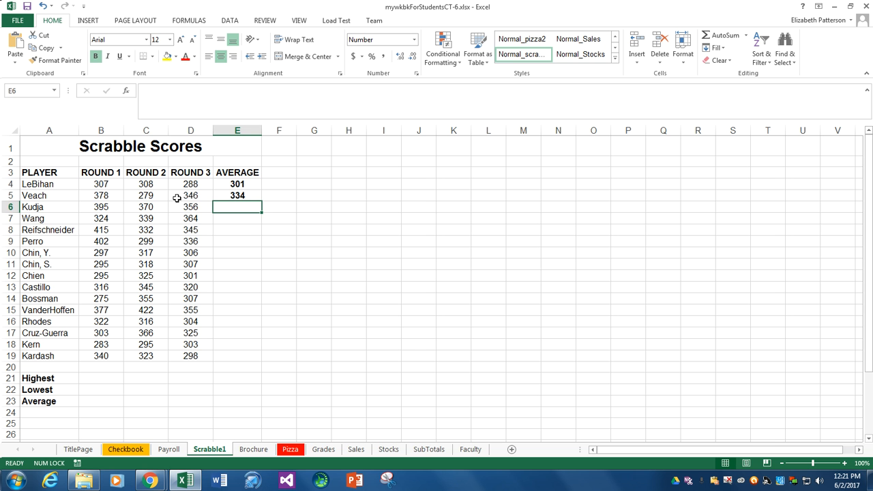
{"action": "left_click", "coordinate": [238, 195]}
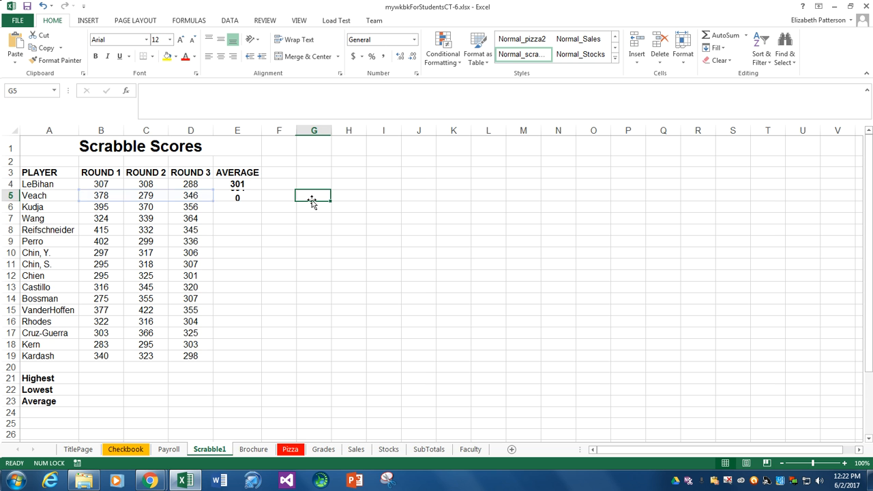
{"action": "left_click", "coordinate": [237, 196]}
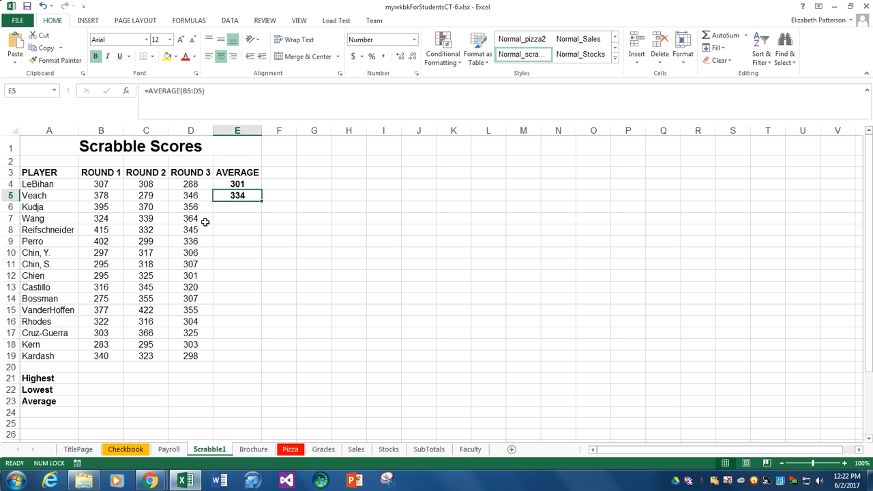
{"action": "left_click", "coordinate": [101, 208]}
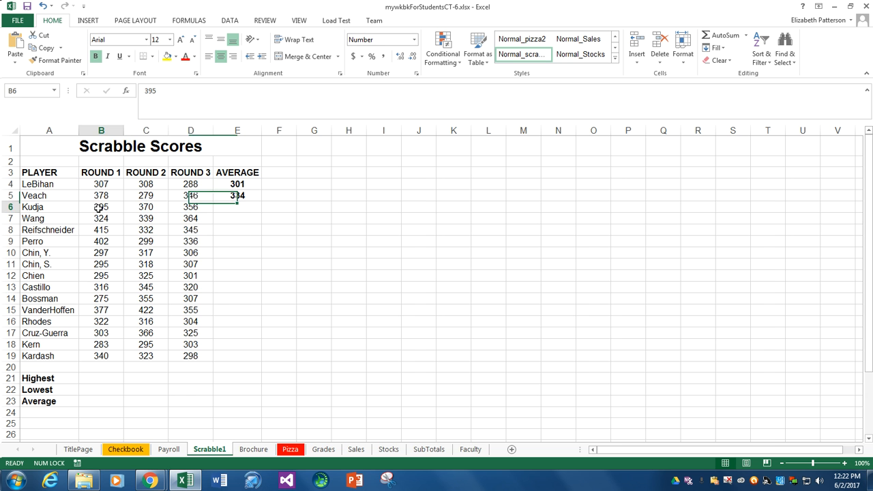
{"action": "left_click_drag", "start_coordinate": [101, 207], "coordinate": [191, 355]}
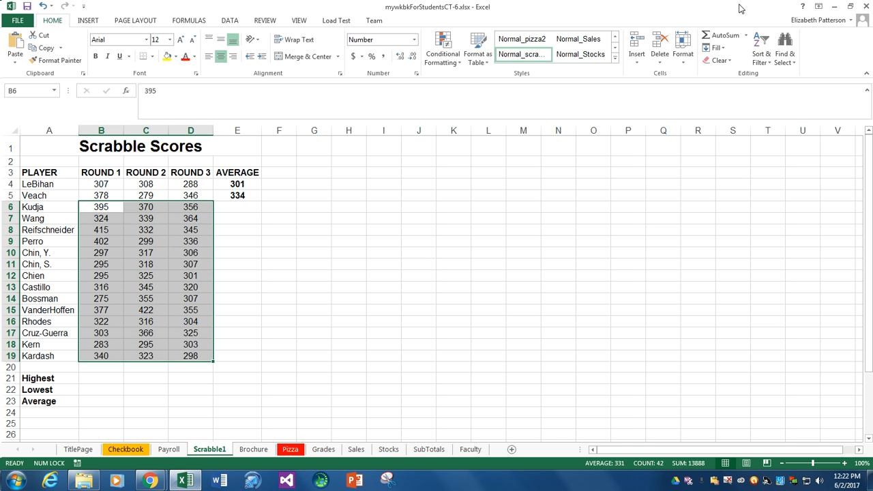
{"action": "left_click", "coordinate": [745, 35]}
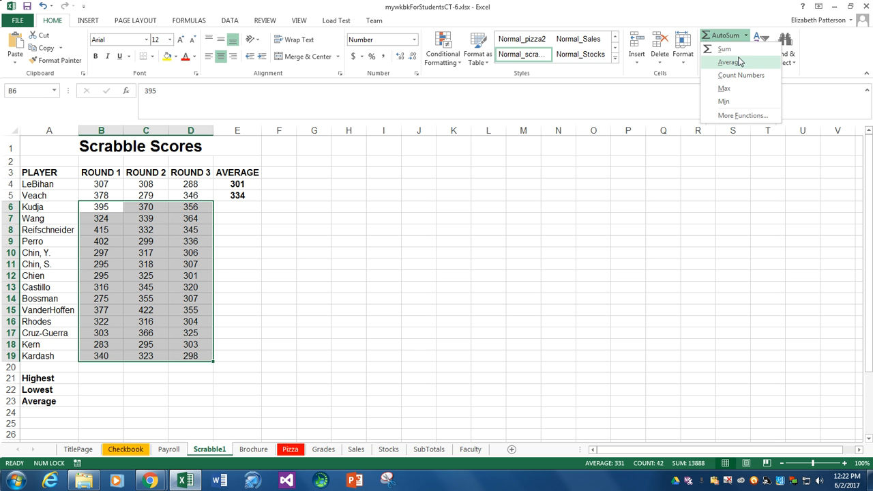
{"action": "left_click", "coordinate": [731, 63]}
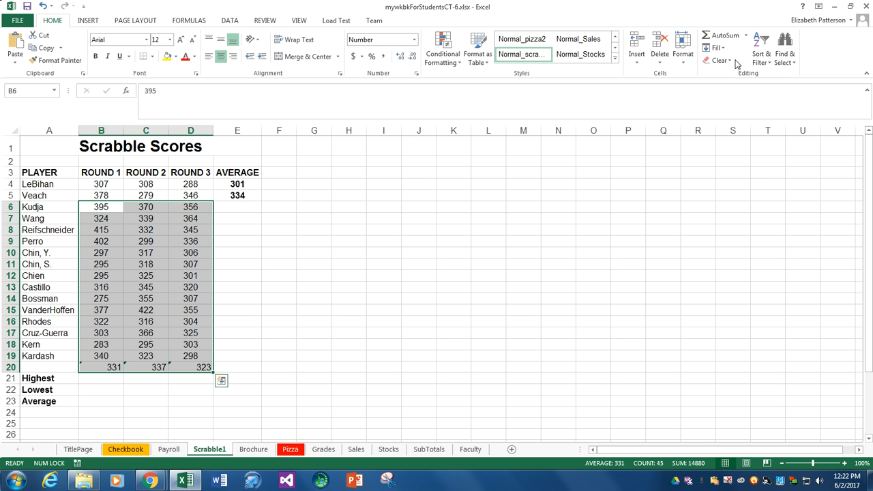
{"action": "left_click", "coordinate": [717, 60]}
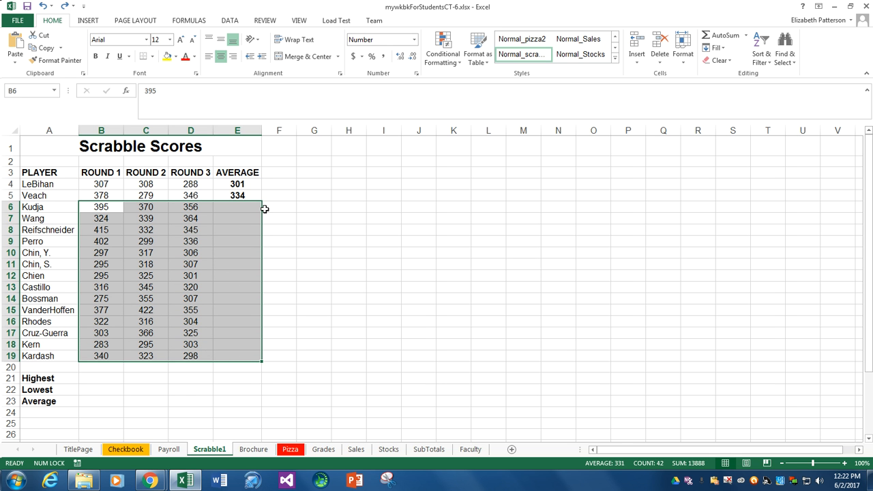
{"action": "left_click", "coordinate": [723, 36]}
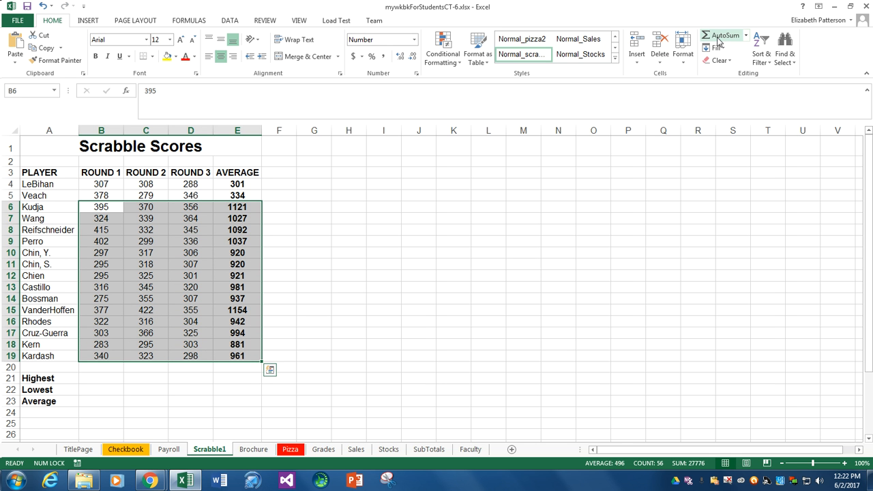
{"action": "left_click", "coordinate": [746, 35]}
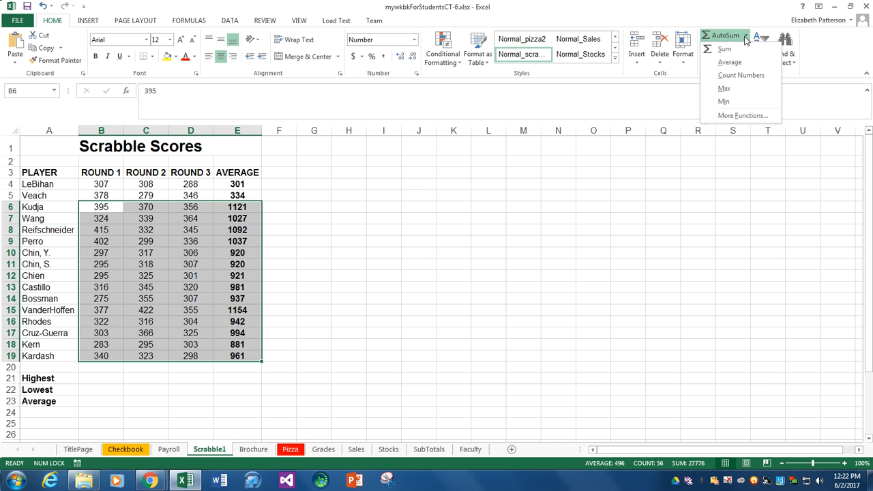
{"action": "left_click", "coordinate": [728, 63]}
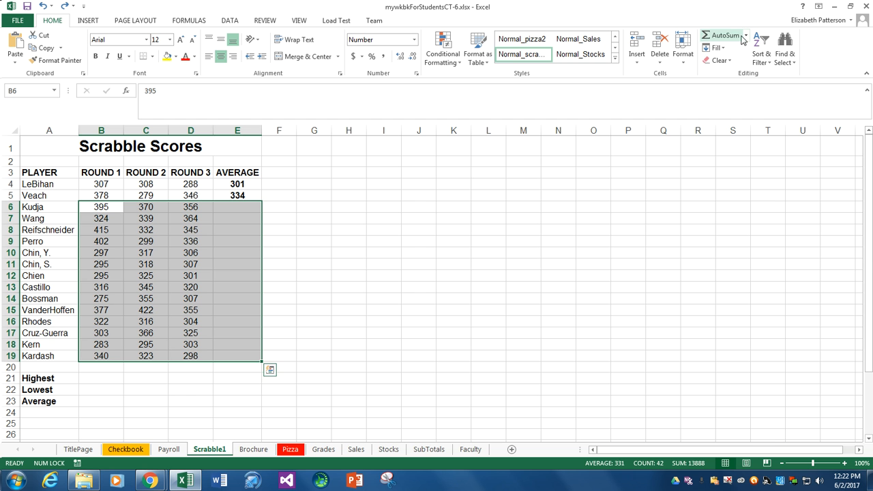
{"action": "left_click", "coordinate": [745, 36]}
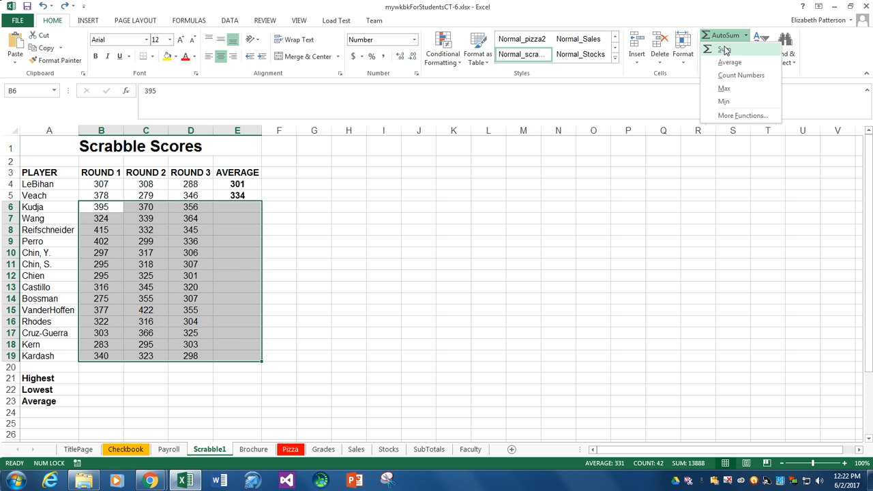
{"action": "left_click", "coordinate": [726, 49]}
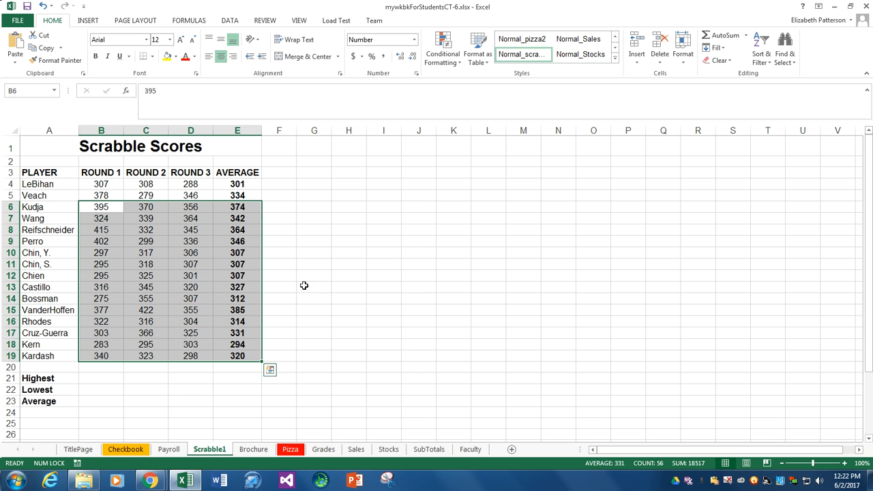
{"action": "mouse_move", "coordinate": [292, 295]}
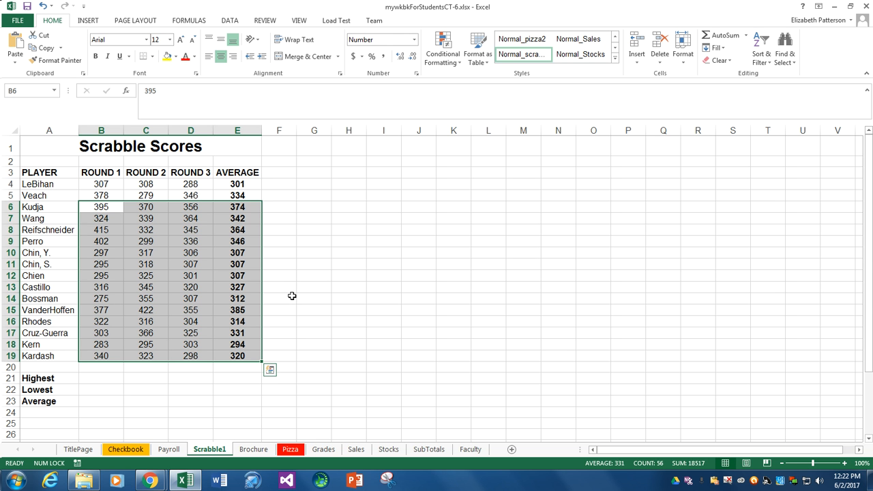
{"action": "mouse_move", "coordinate": [286, 297]}
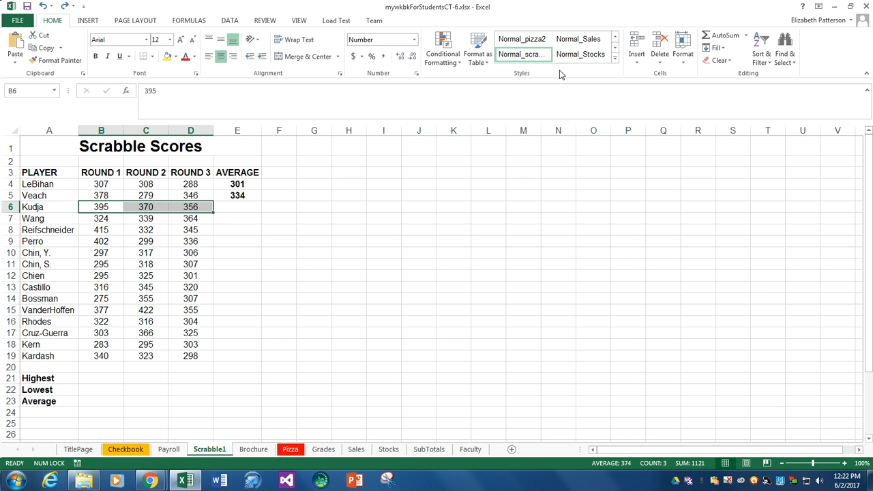
Average Kudja's three round scores B6:D6 via AutoSum, giving 374 in the AVERAGE column
{"action": "left_click", "coordinate": [745, 35]}
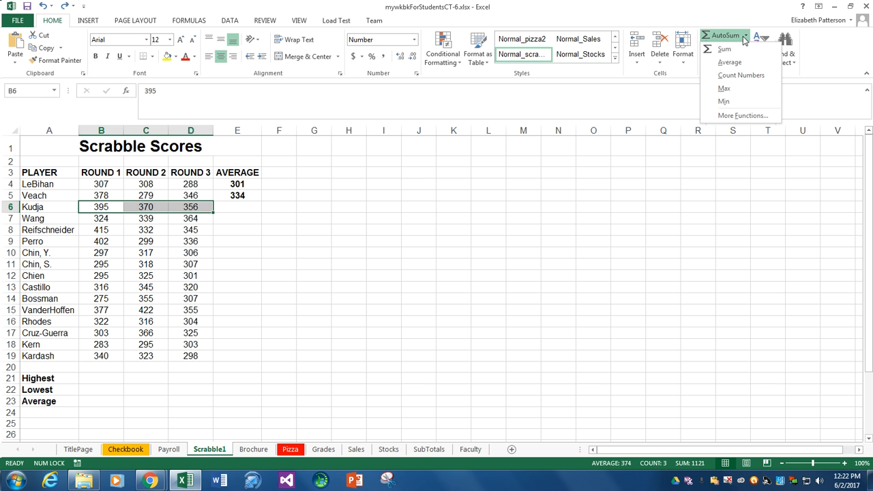
{"action": "mouse_move", "coordinate": [730, 63]}
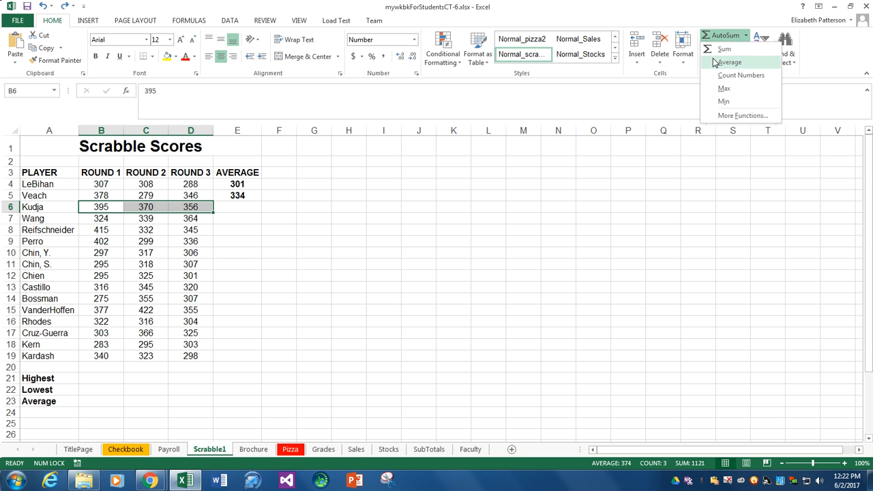
{"action": "left_click", "coordinate": [729, 63]}
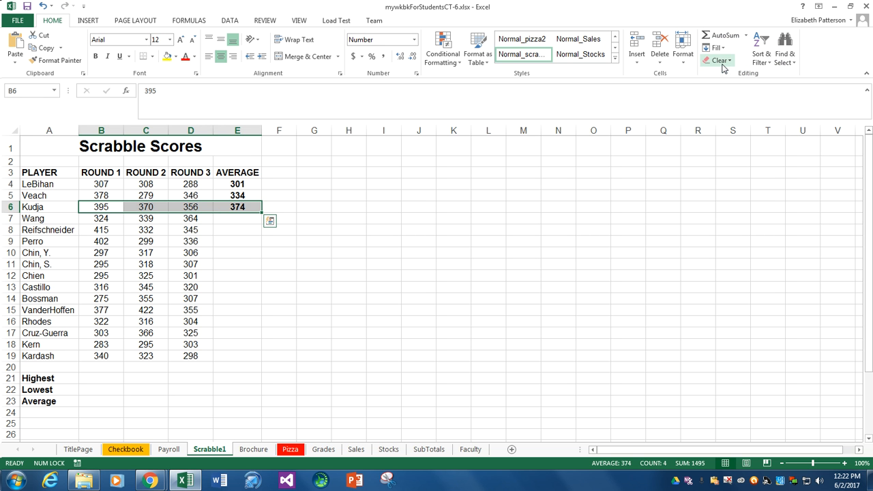
{"action": "left_click", "coordinate": [237, 218]}
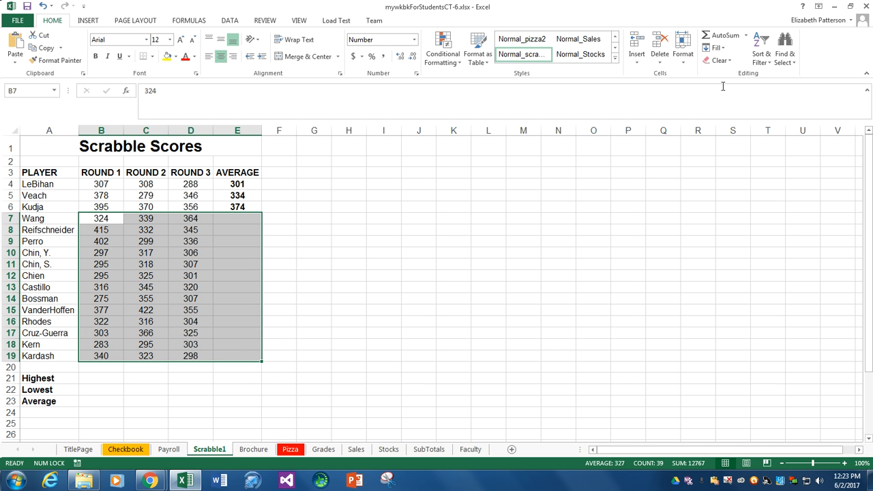
{"action": "mouse_move", "coordinate": [725, 35]}
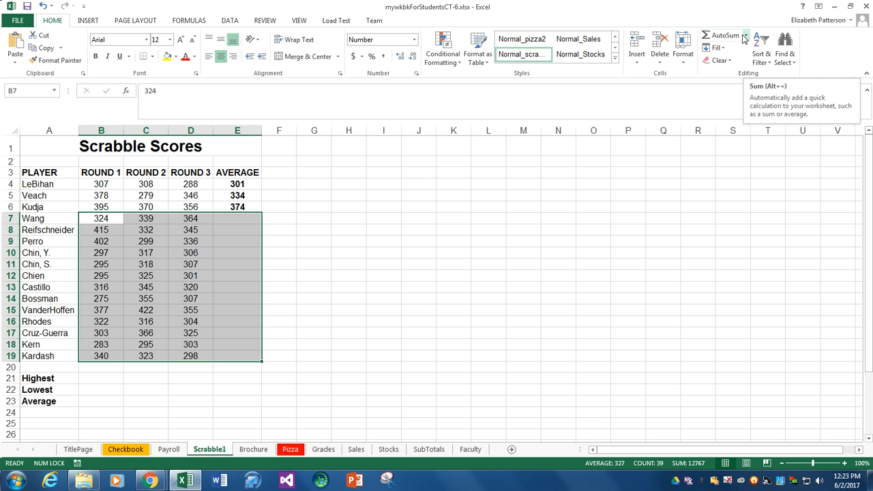
Fill averages for the remaining players down to Kardash in E19 using AutoSum Average
{"action": "left_click", "coordinate": [745, 35]}
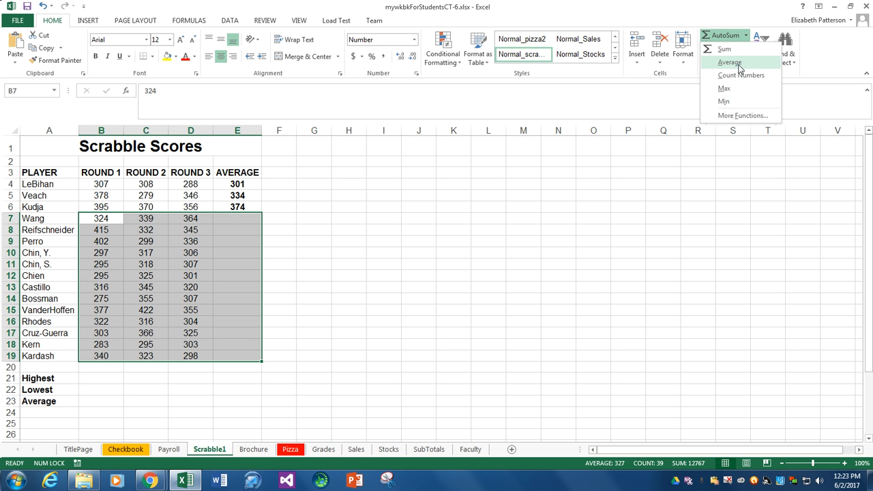
{"action": "mouse_move", "coordinate": [221, 277]}
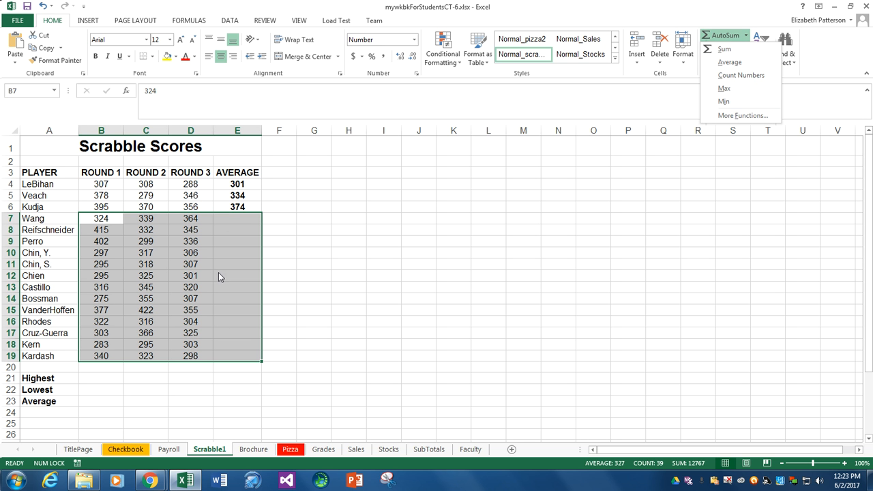
{"action": "mouse_move", "coordinate": [335, 278]}
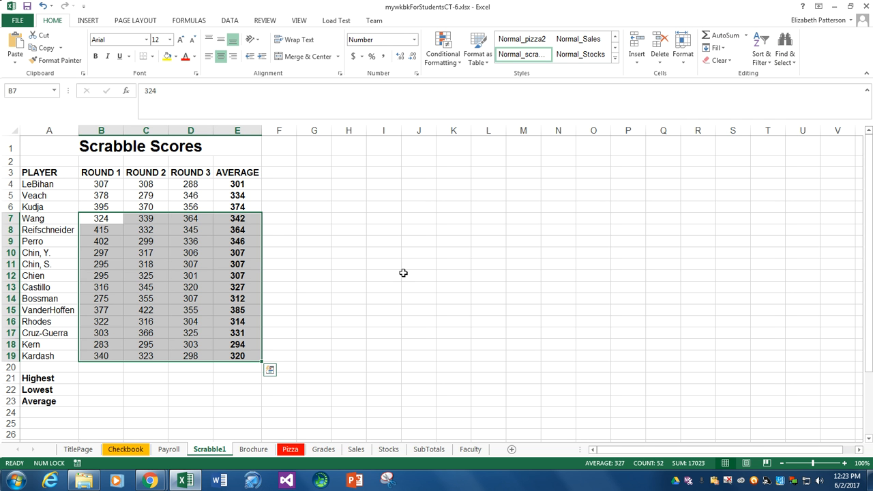
{"action": "left_click", "coordinate": [238, 355]}
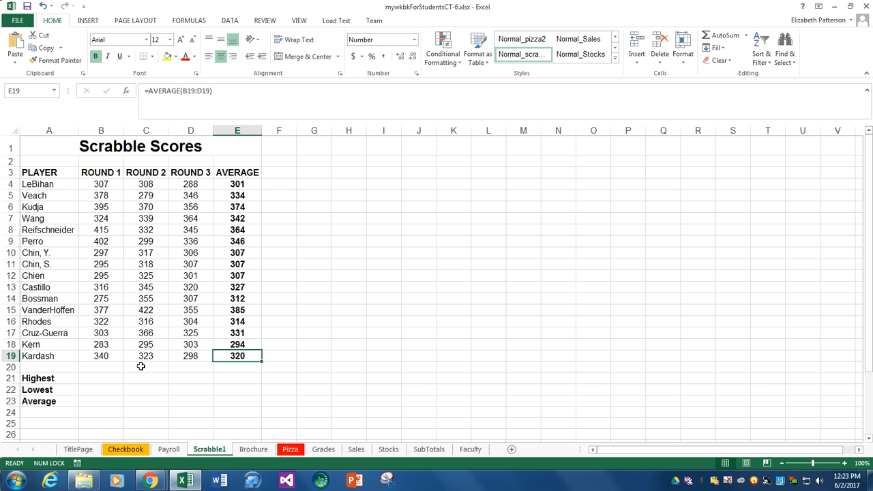
{"action": "mouse_move", "coordinate": [94, 356]}
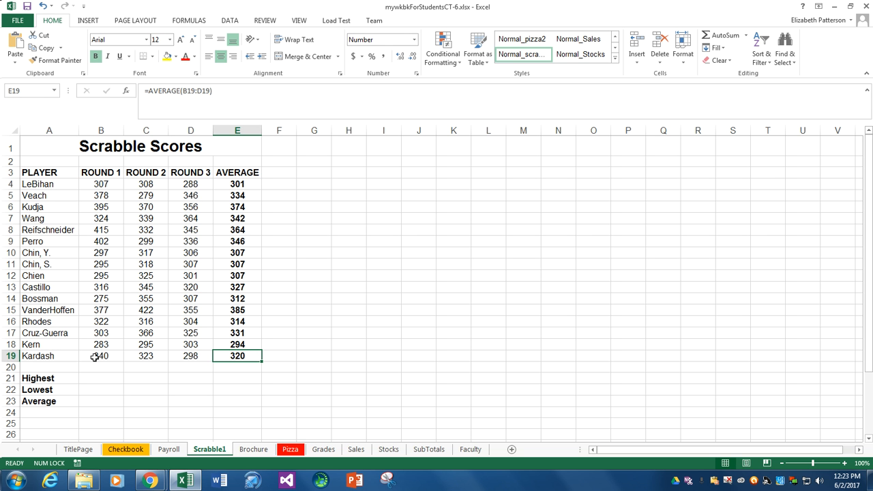
{"action": "mouse_move", "coordinate": [215, 362]}
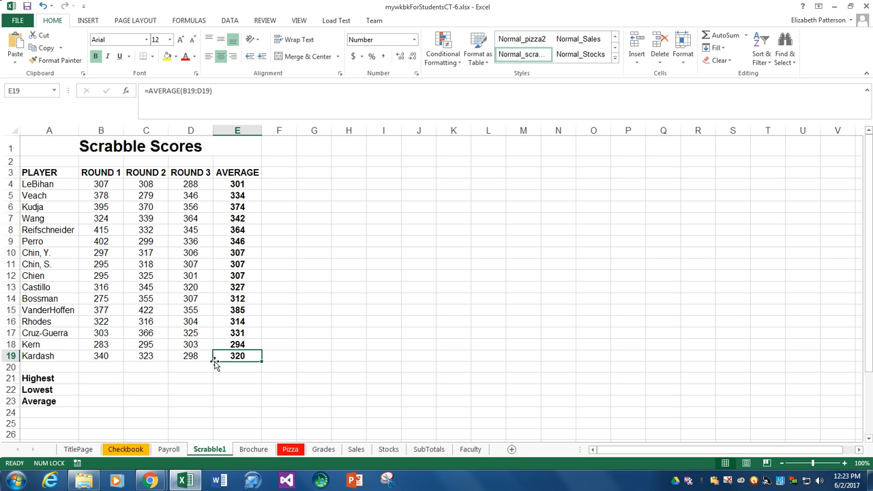
{"action": "left_click", "coordinate": [101, 378]}
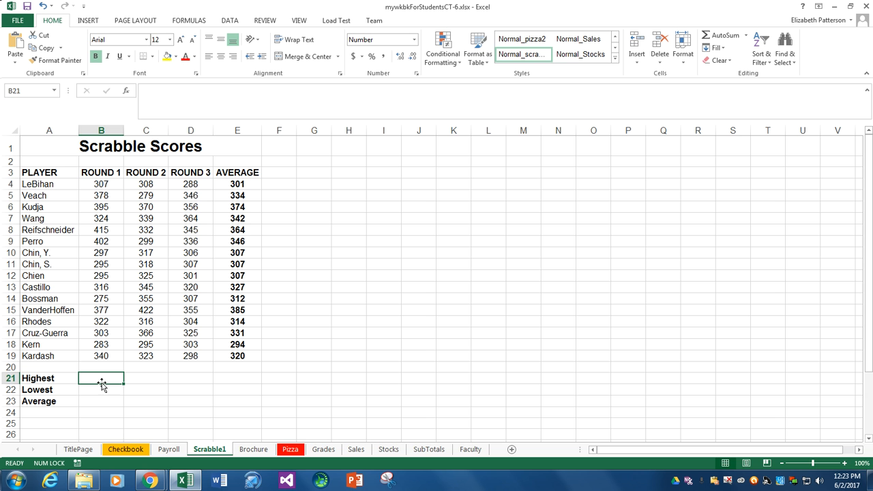
Start a formula in B21 and search Insert Function for 'highest', then 'max' to find MAX
{"action": "type", "text": "="}
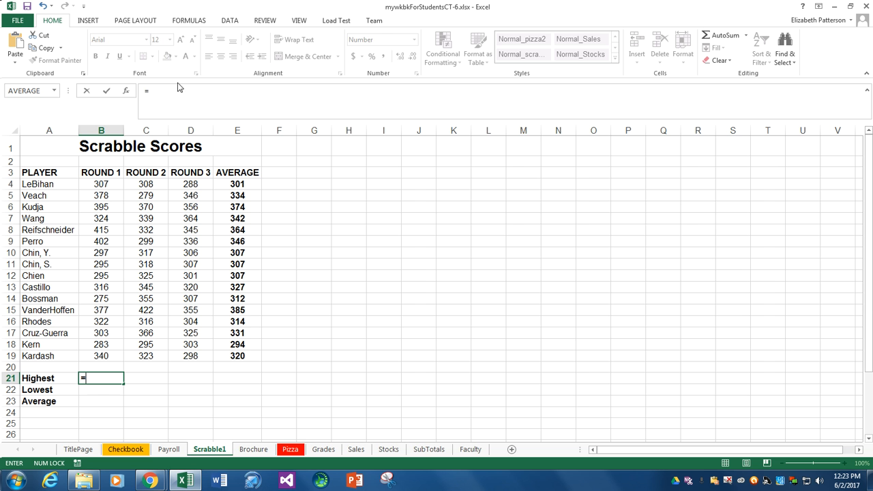
{"action": "left_click", "coordinate": [125, 90]}
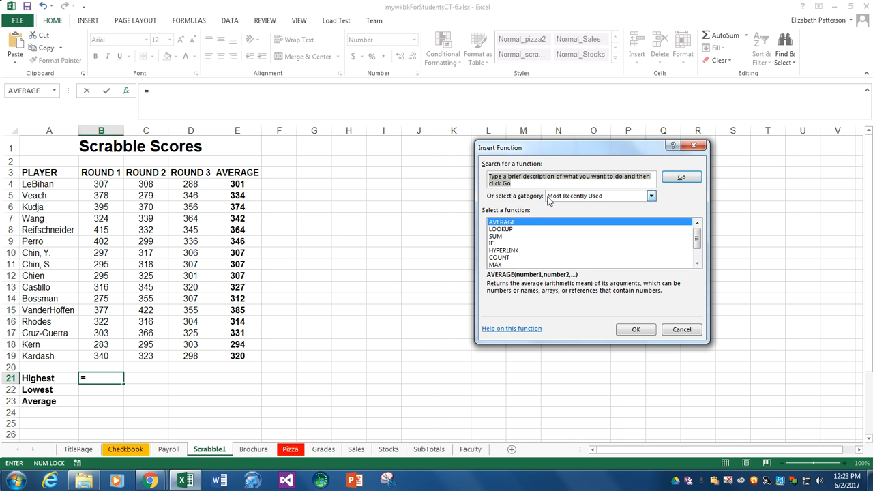
{"action": "type", "text": "h"}
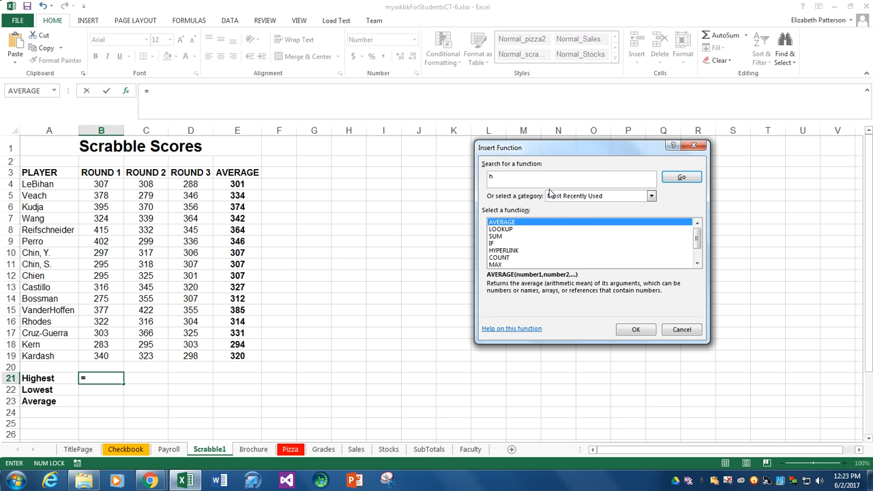
{"action": "type", "text": "ighest"}
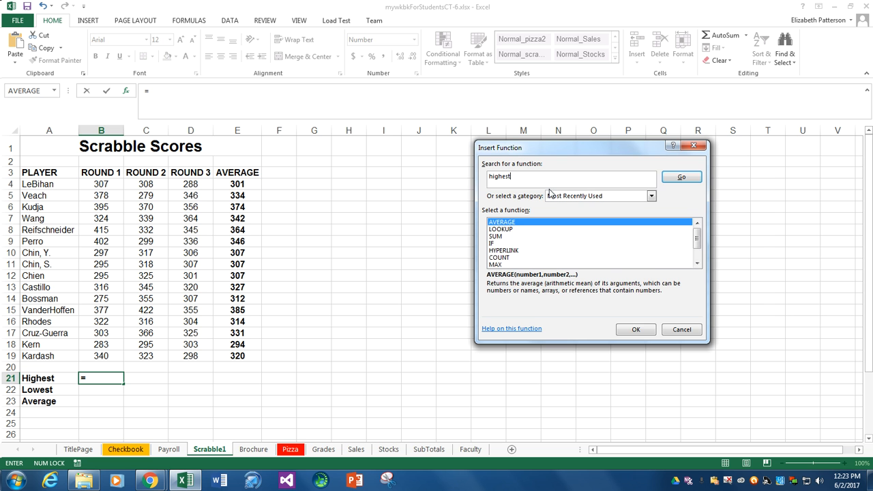
{"action": "left_click", "coordinate": [681, 178]}
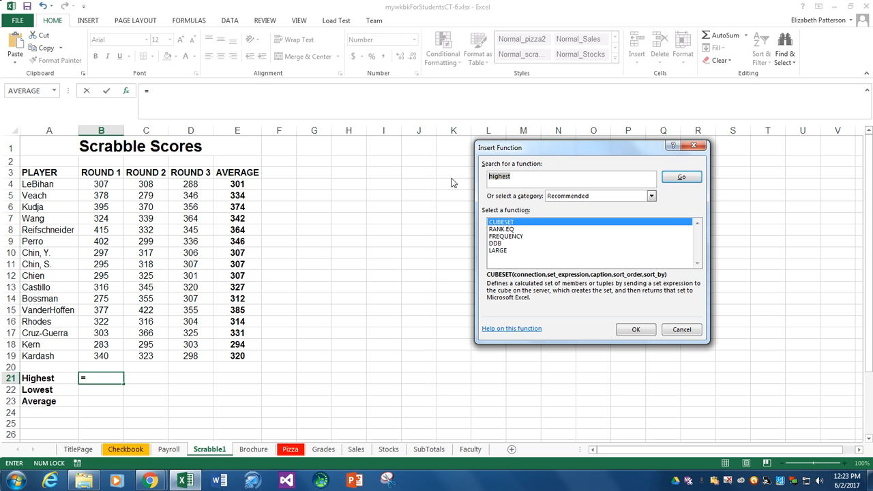
{"action": "type", "text": "m"}
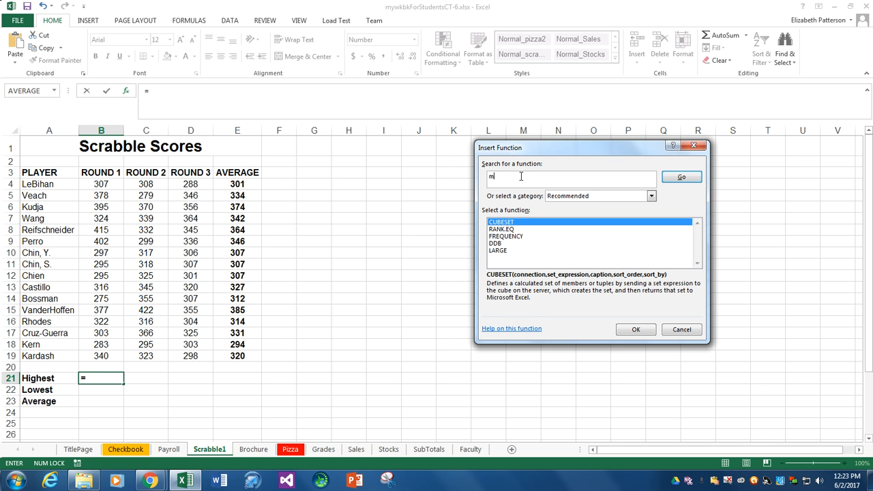
{"action": "type", "text": "ax"}
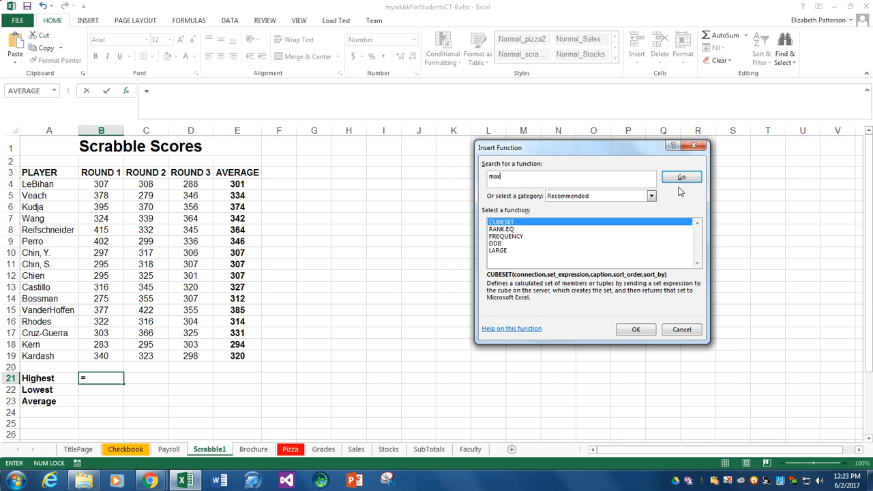
{"action": "left_click", "coordinate": [681, 177]}
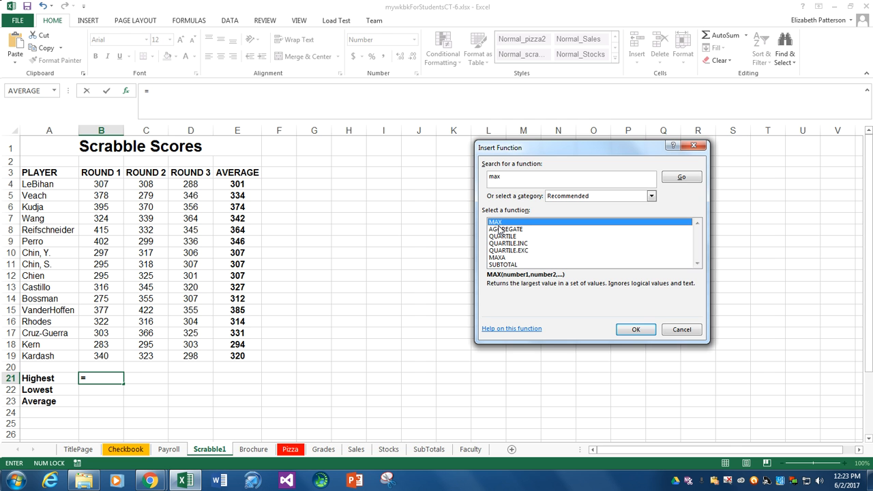
Complete a MAX formula over B4:B19 in the Highest cell for round 1, showing 415
{"action": "left_click", "coordinate": [636, 329]}
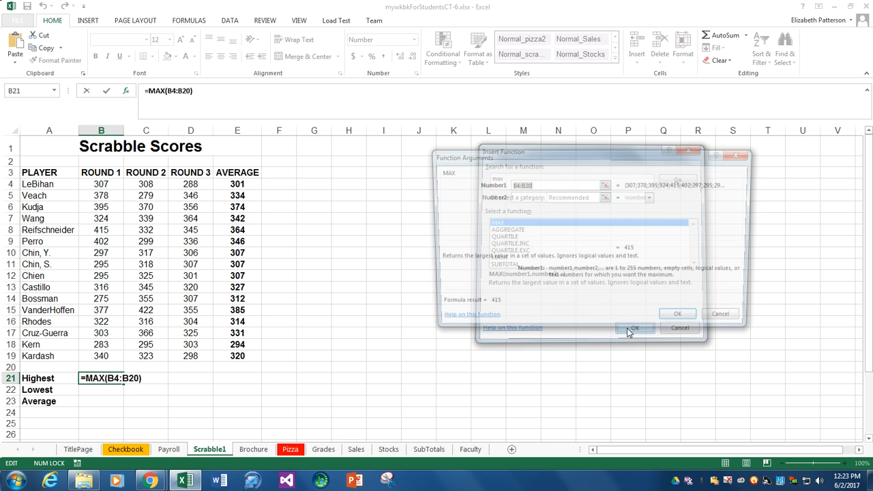
{"action": "left_click", "coordinate": [634, 327]}
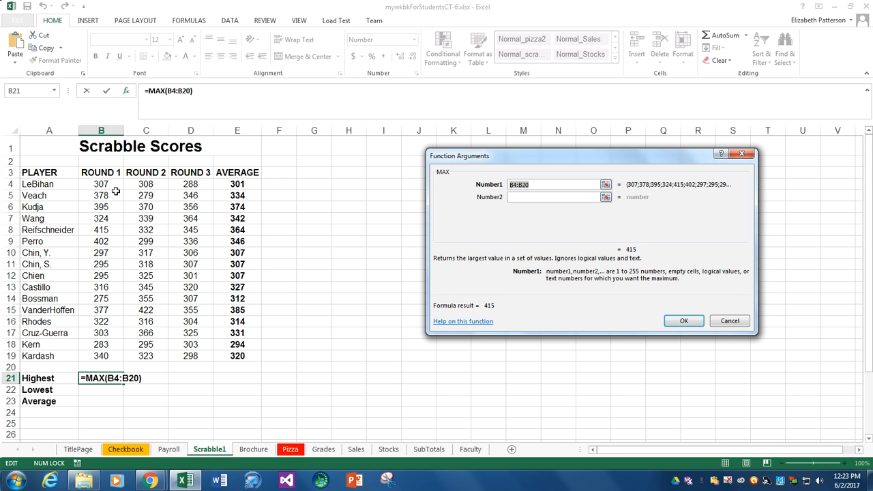
{"action": "mouse_move", "coordinate": [150, 368]}
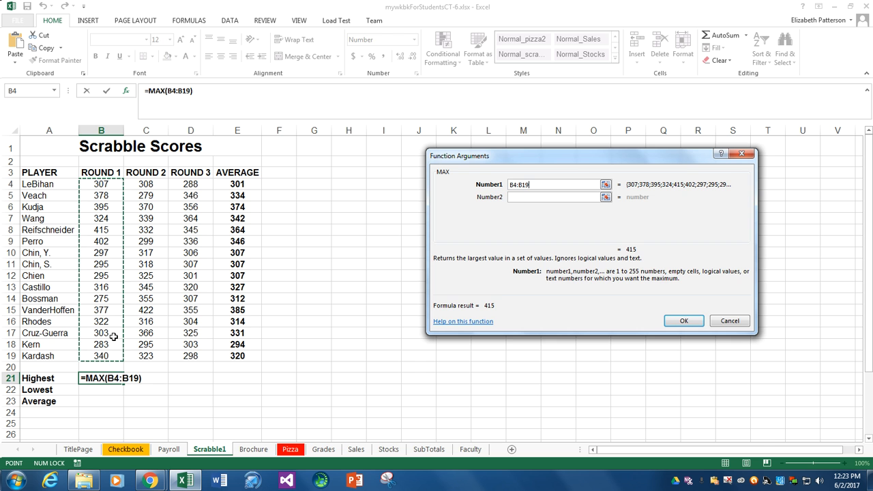
{"action": "left_click", "coordinate": [682, 321]}
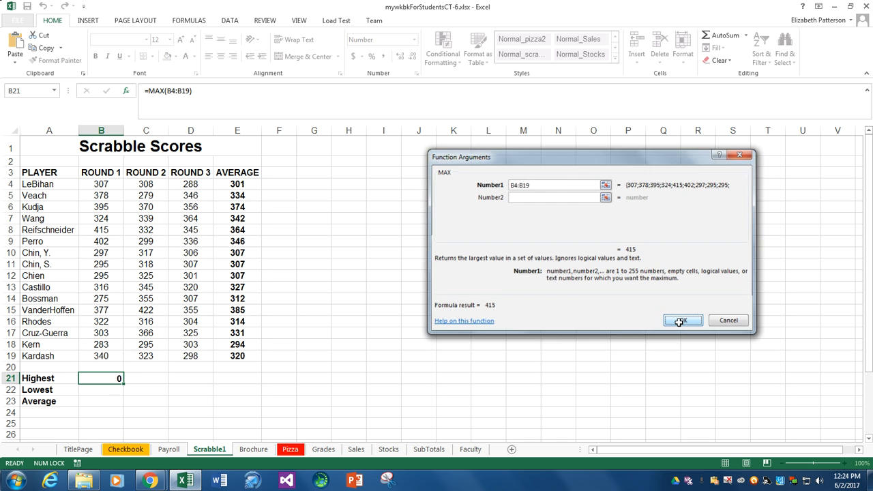
{"action": "left_click", "coordinate": [682, 320]}
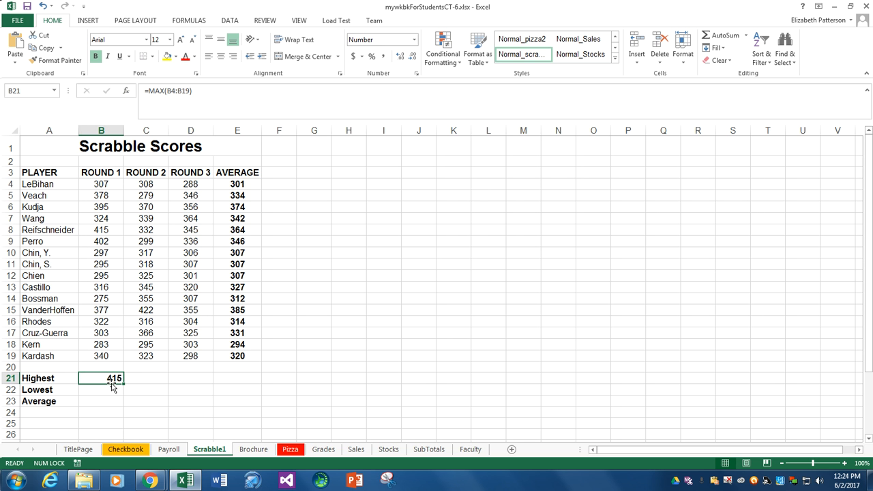
{"action": "mouse_move", "coordinate": [95, 393]}
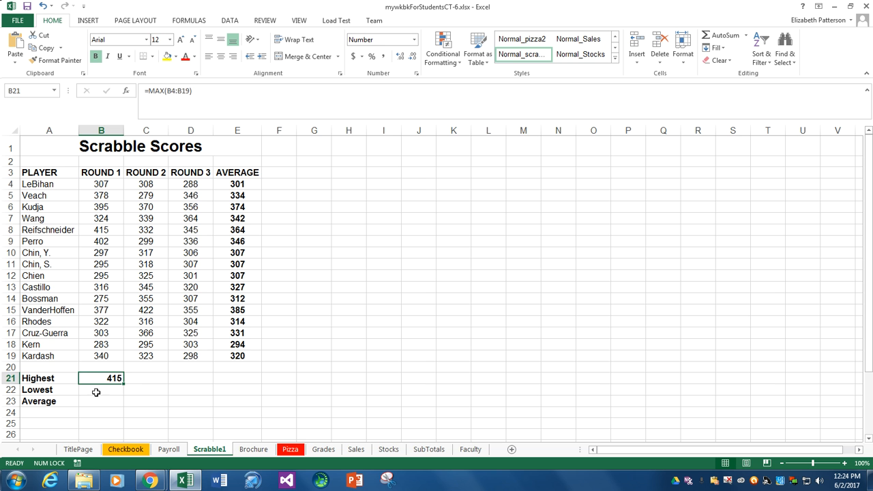
{"action": "left_click", "coordinate": [101, 391]}
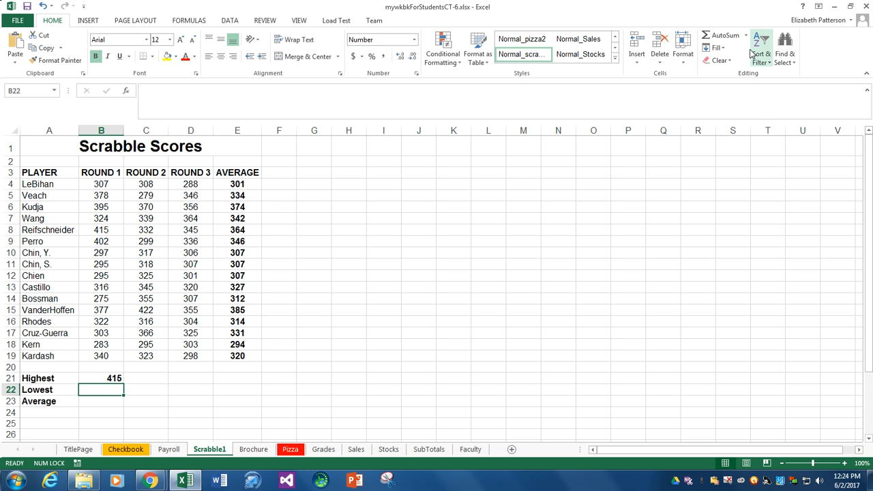
Insert a Min formula over the round 1 scores in B22, showing 275 for Lowest
{"action": "left_click", "coordinate": [745, 36]}
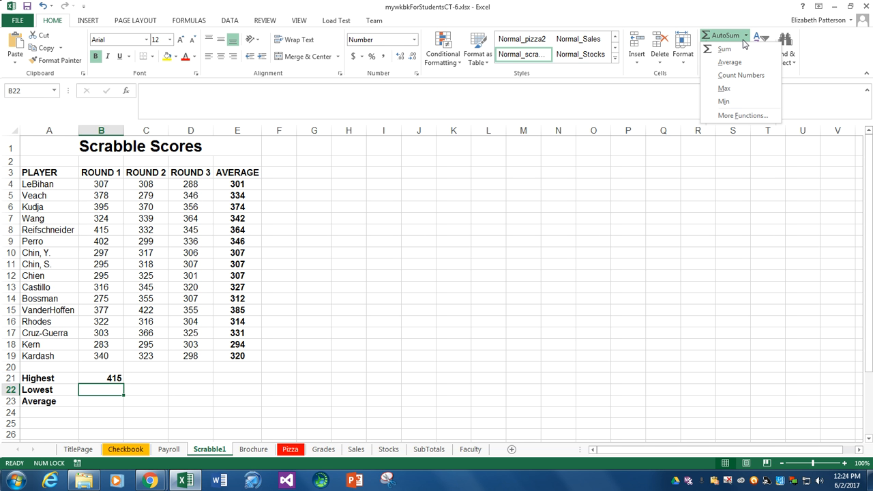
{"action": "mouse_move", "coordinate": [725, 49]}
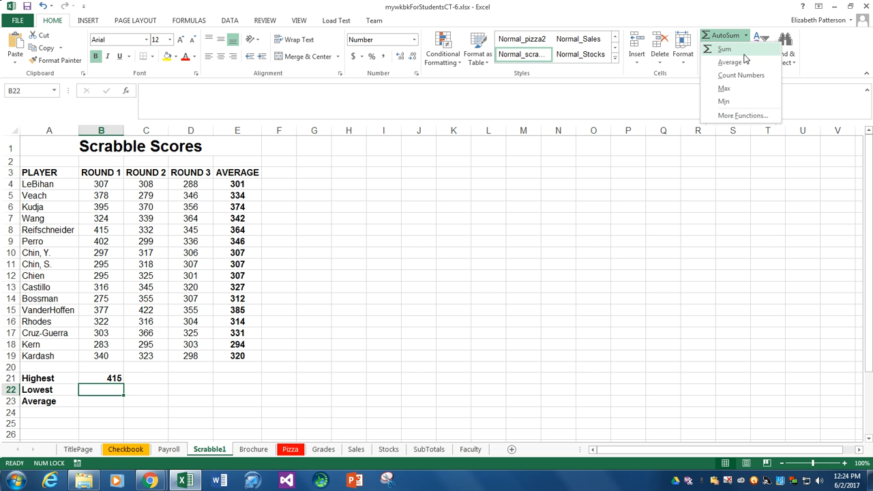
{"action": "mouse_move", "coordinate": [723, 101]}
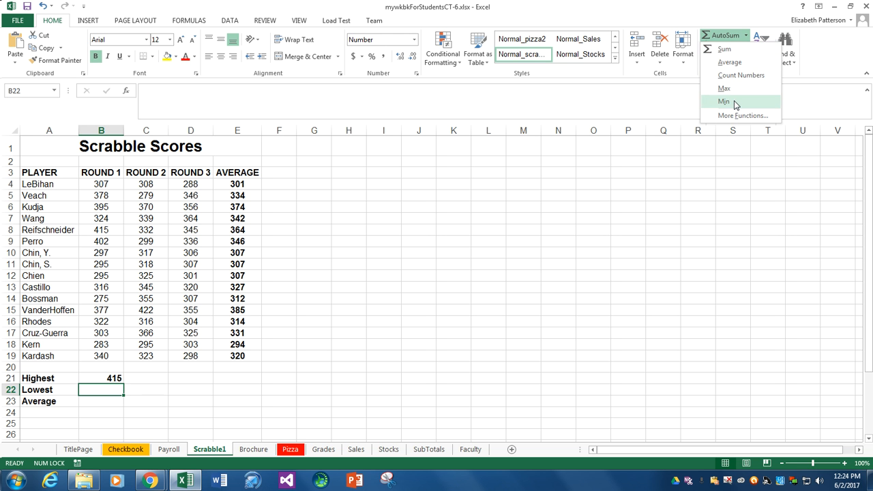
{"action": "left_click", "coordinate": [723, 101]}
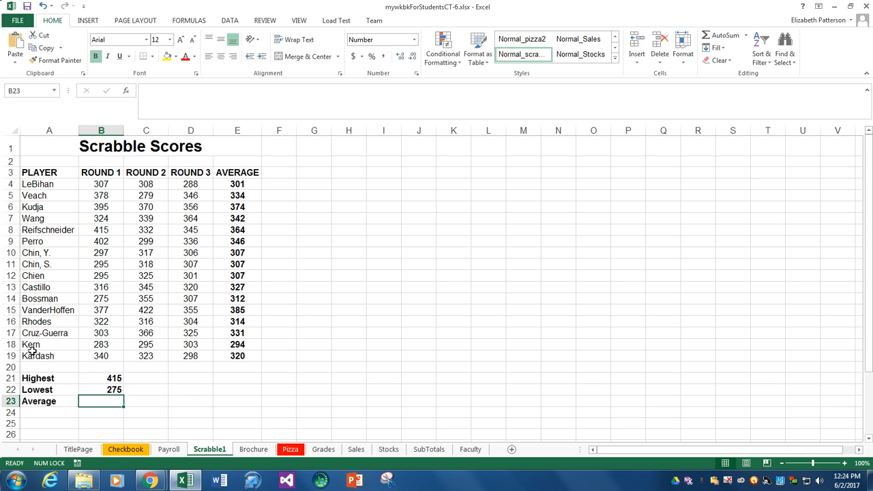
{"action": "mouse_move", "coordinate": [109, 409]}
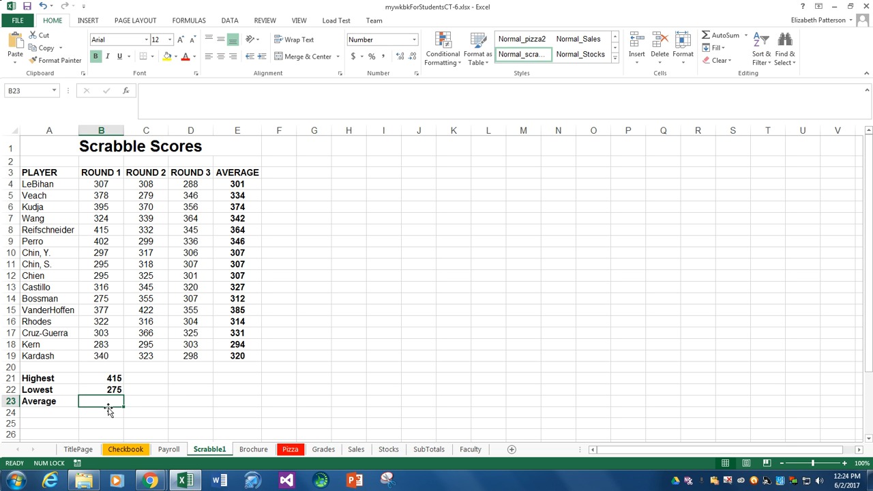
{"action": "mouse_move", "coordinate": [107, 404]}
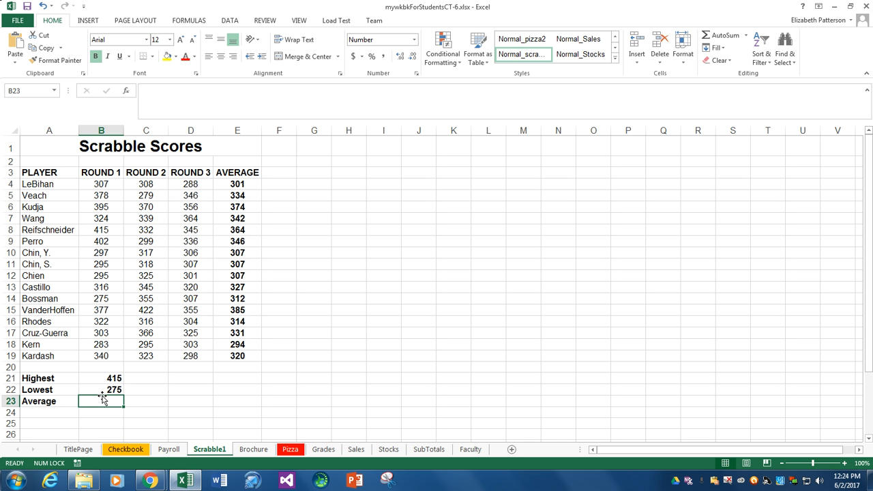
Enter =AVERAGE( over the round 1 scores B4:B19 in B23, giving 333, and select B21:B23
{"action": "type", "text": "=average"}
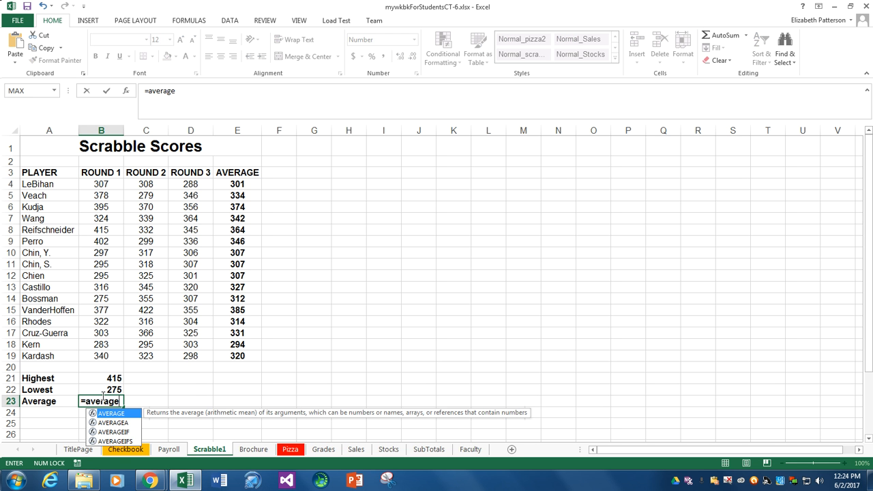
{"action": "type", "text": "("}
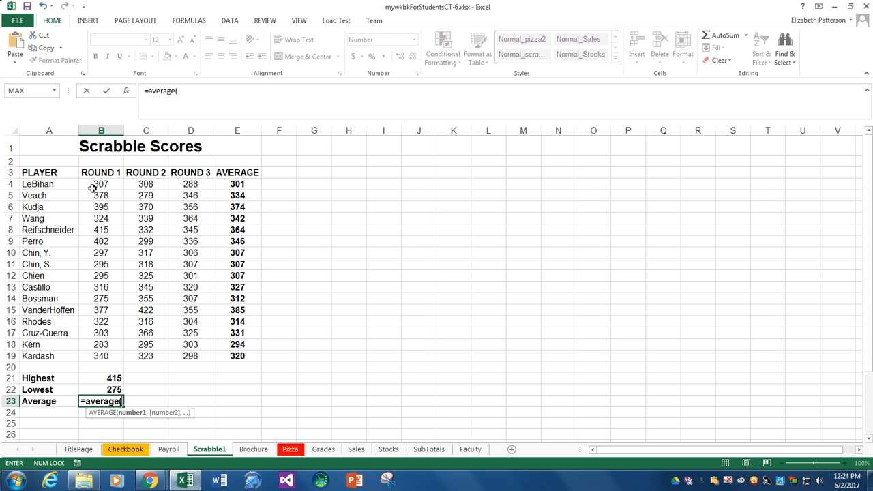
{"action": "left_click_drag", "start_coordinate": [101, 183], "coordinate": [101, 287]}
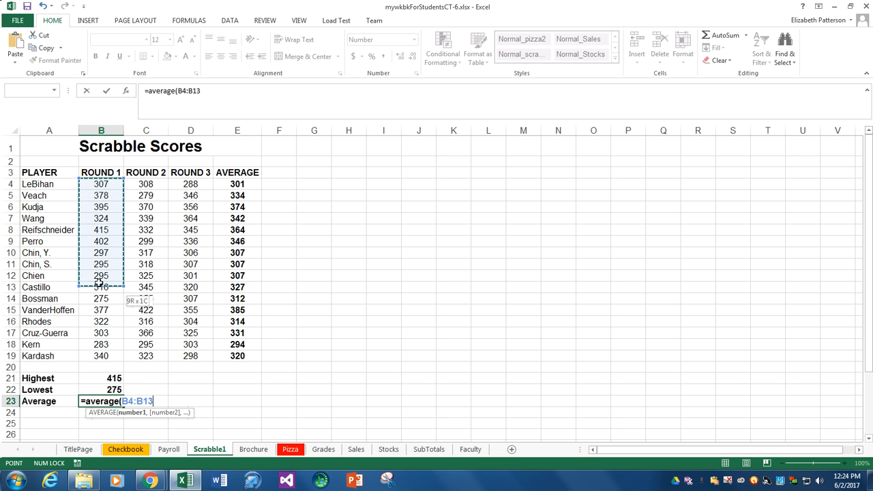
{"action": "left_click_drag", "start_coordinate": [101, 281], "coordinate": [101, 355]}
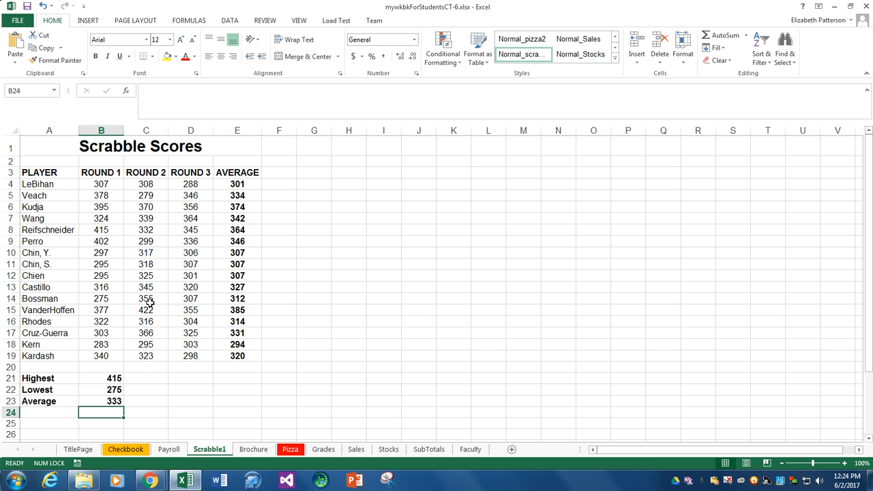
{"action": "left_click_drag", "start_coordinate": [101, 378], "coordinate": [101, 401]}
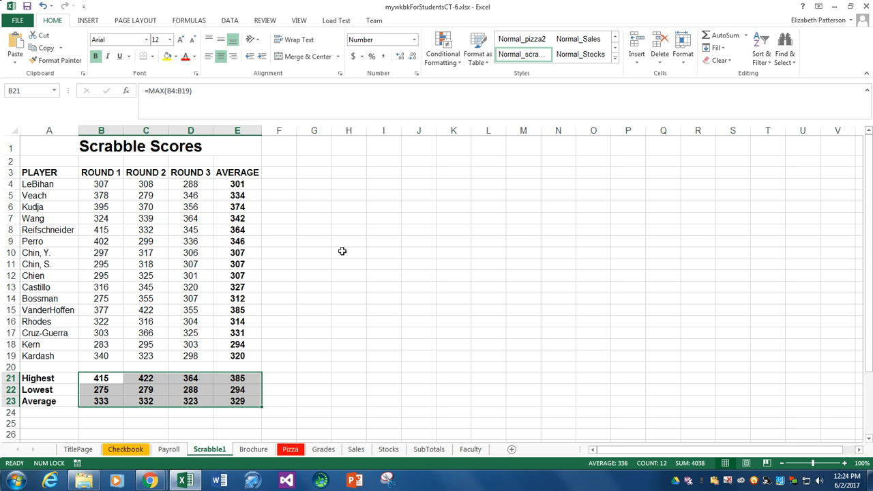
Scroll down to review the Directions list below the table
{"action": "scroll", "scroll_direction": "down", "scroll_amount": 3}
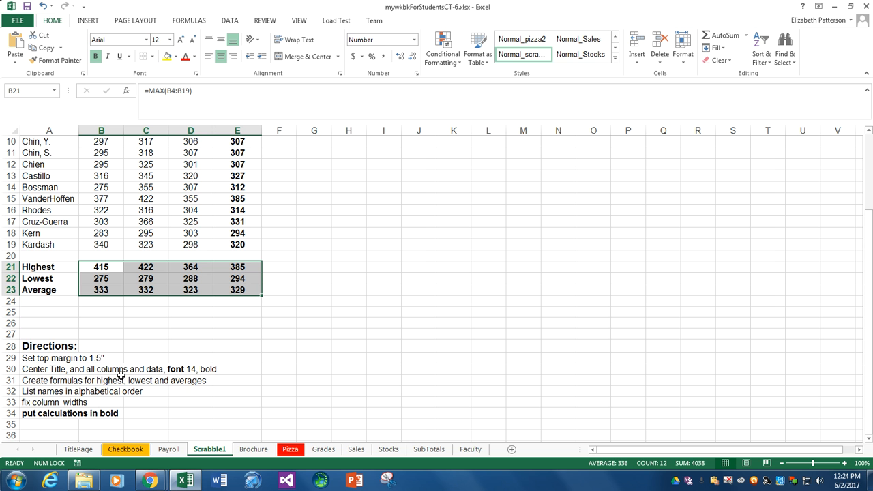
{"action": "mouse_move", "coordinate": [157, 381]}
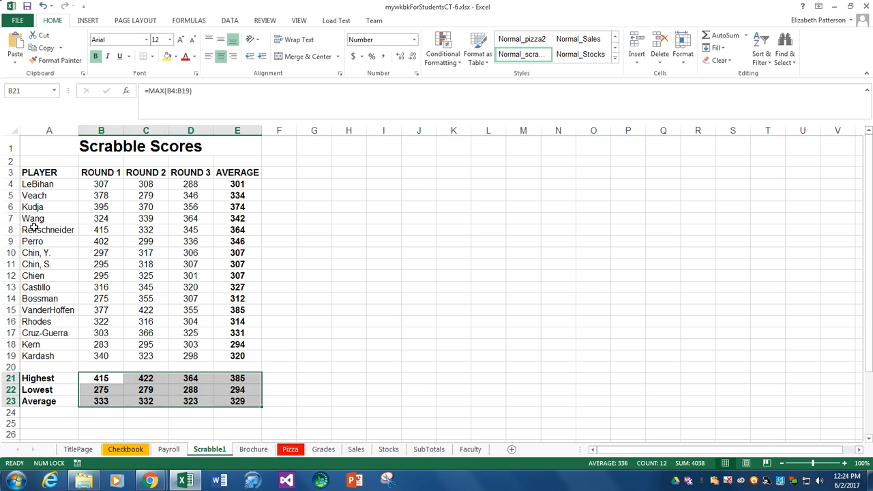
Custom-sort the table by the PLAYER column, order A to Z, keeping scores with names
{"action": "left_click", "coordinate": [48, 229]}
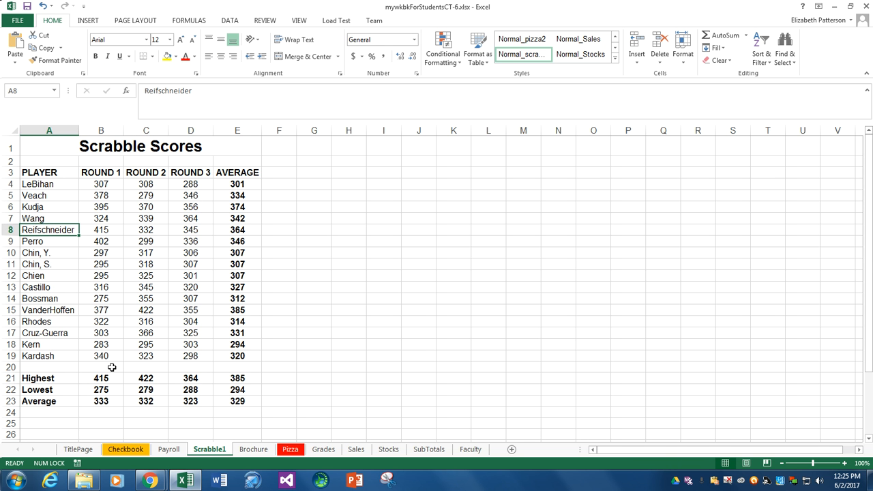
{"action": "mouse_move", "coordinate": [55, 281]}
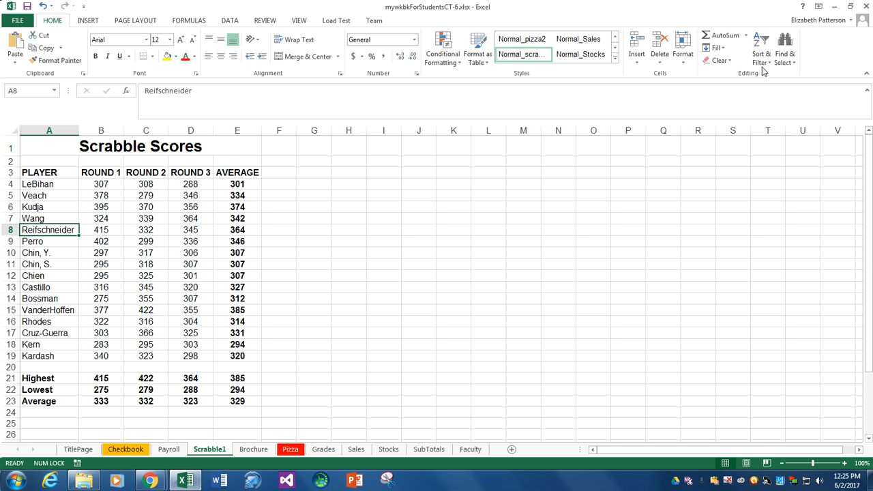
{"action": "left_click", "coordinate": [761, 53]}
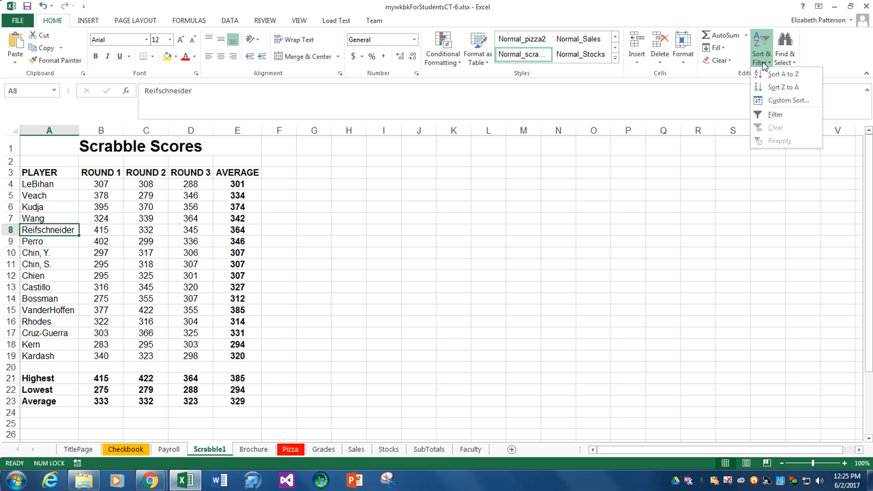
{"action": "mouse_move", "coordinate": [789, 101]}
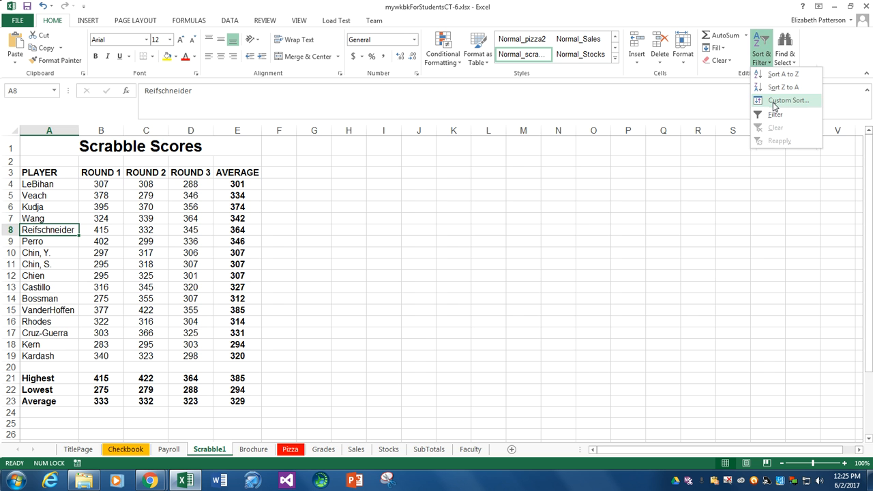
{"action": "left_click", "coordinate": [788, 101]}
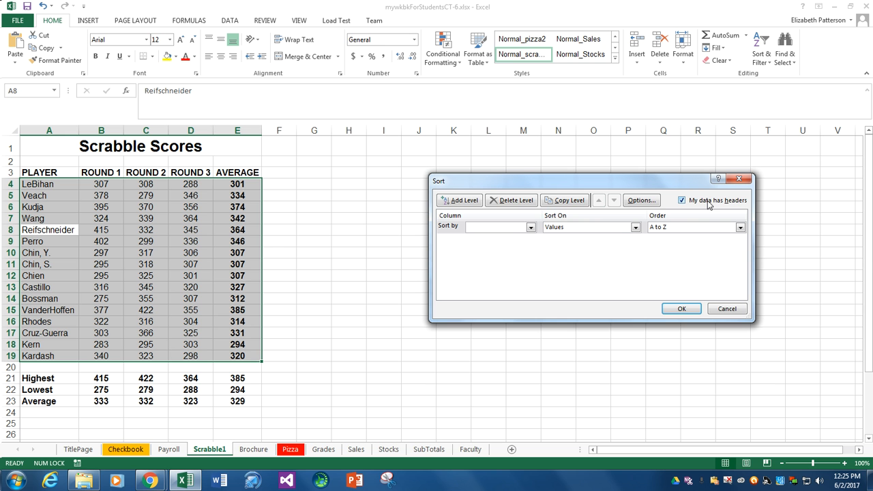
{"action": "left_click", "coordinate": [531, 226]}
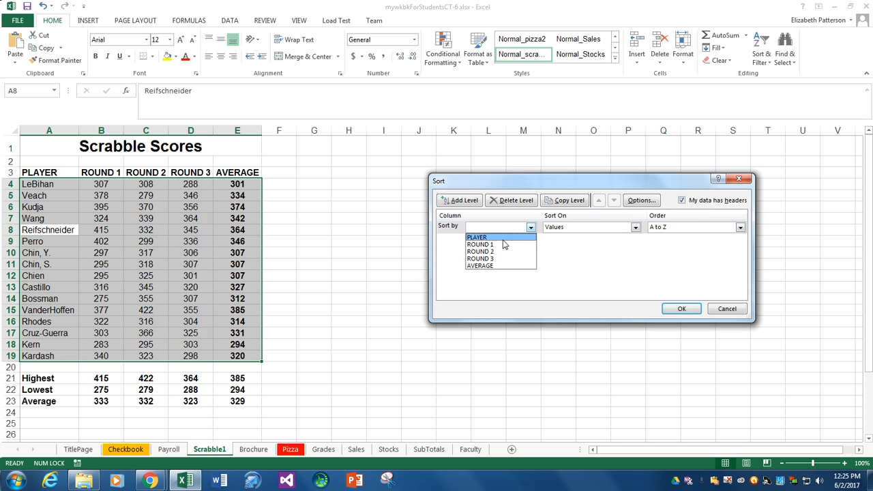
{"action": "left_click", "coordinate": [478, 237]}
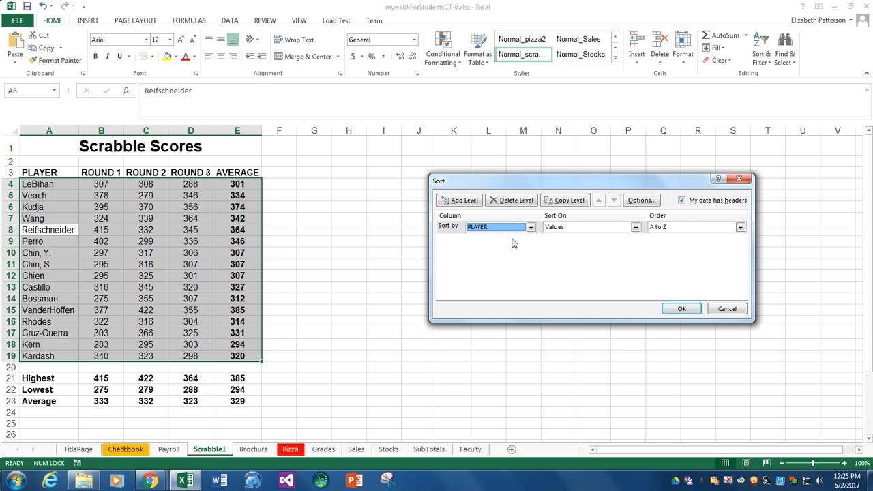
{"action": "left_click", "coordinate": [740, 227]}
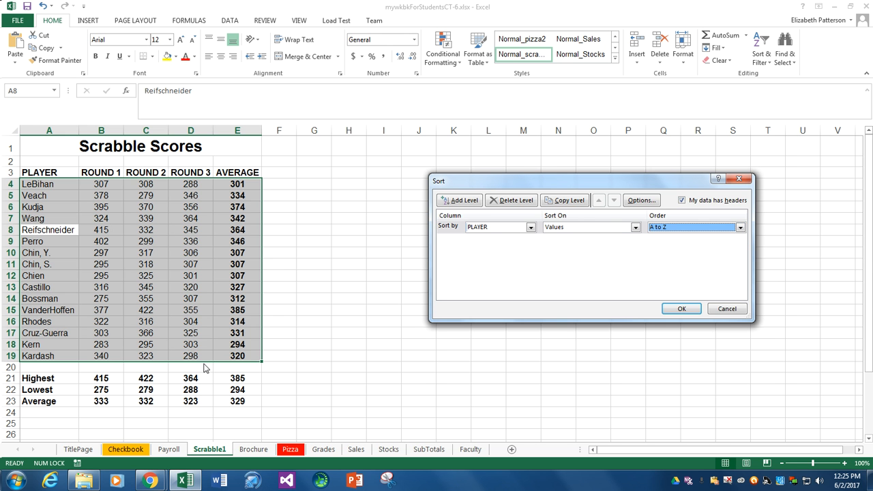
{"action": "left_click", "coordinate": [681, 308]}
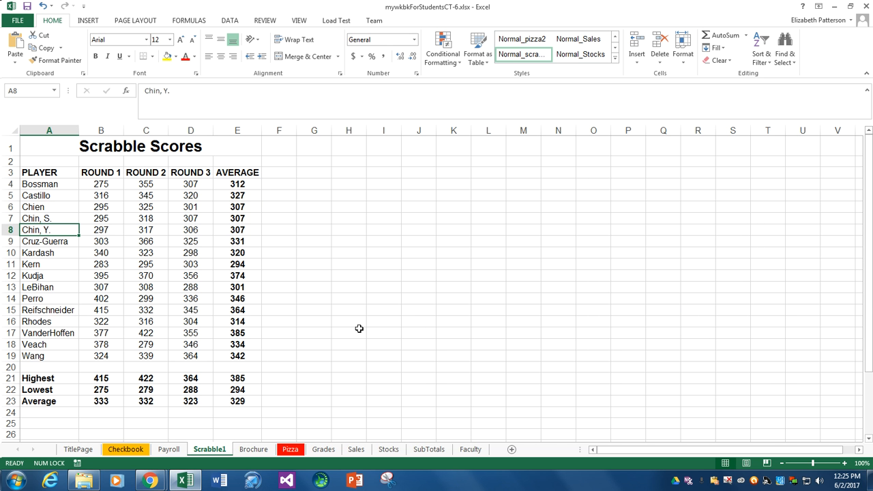
{"action": "mouse_move", "coordinate": [366, 329]}
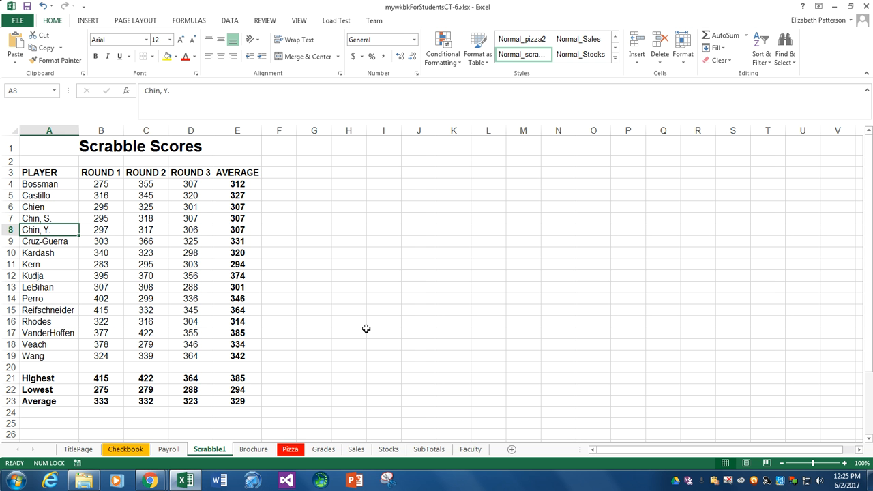
{"action": "mouse_move", "coordinate": [371, 328]}
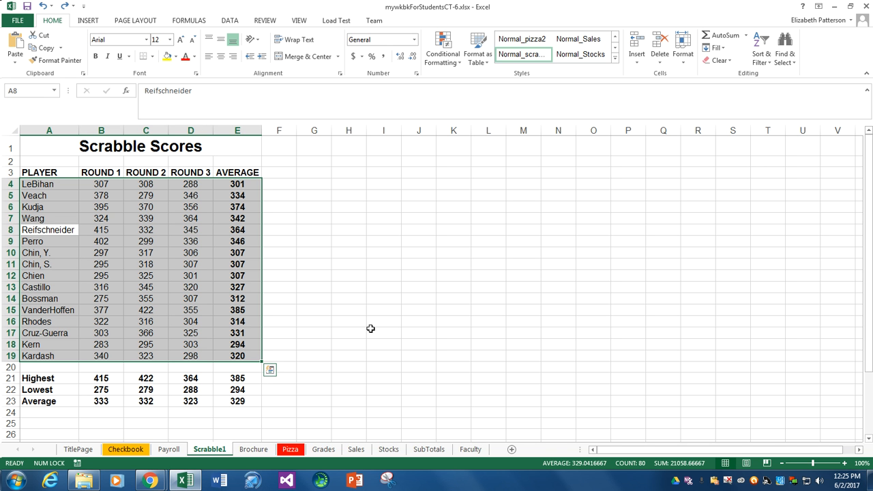
{"action": "mouse_move", "coordinate": [79, 211]}
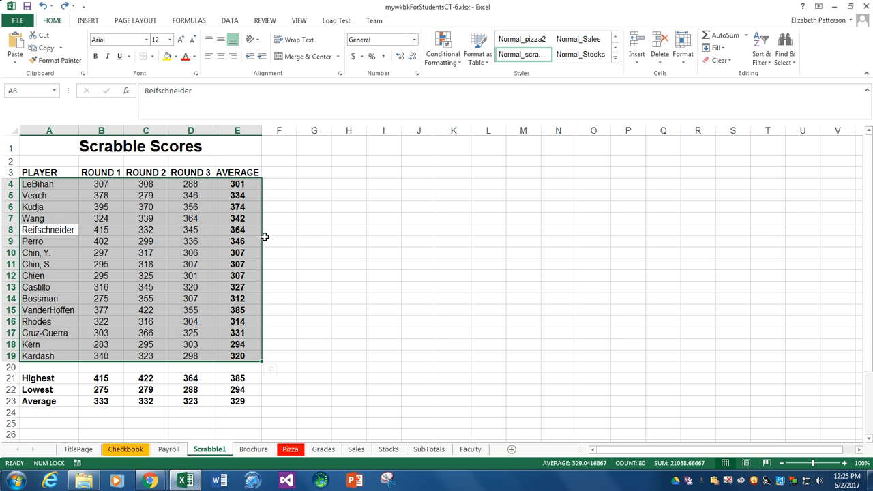
{"action": "mouse_move", "coordinate": [257, 240]}
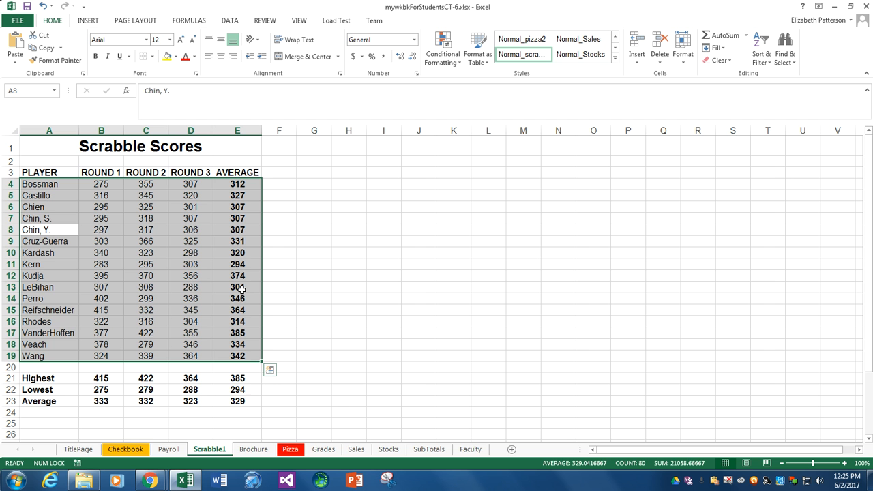
{"action": "mouse_move", "coordinate": [259, 295]}
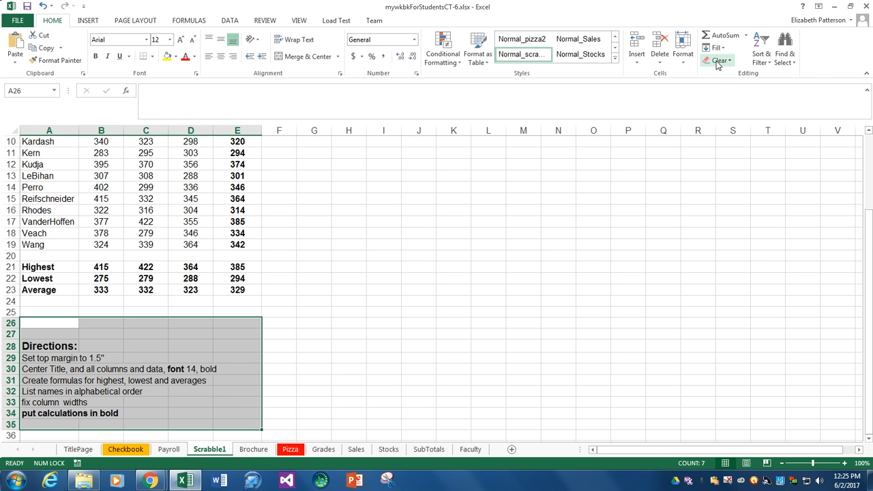
Clear All contents and formatting from the Directions range A26:E35
{"action": "left_click", "coordinate": [718, 60]}
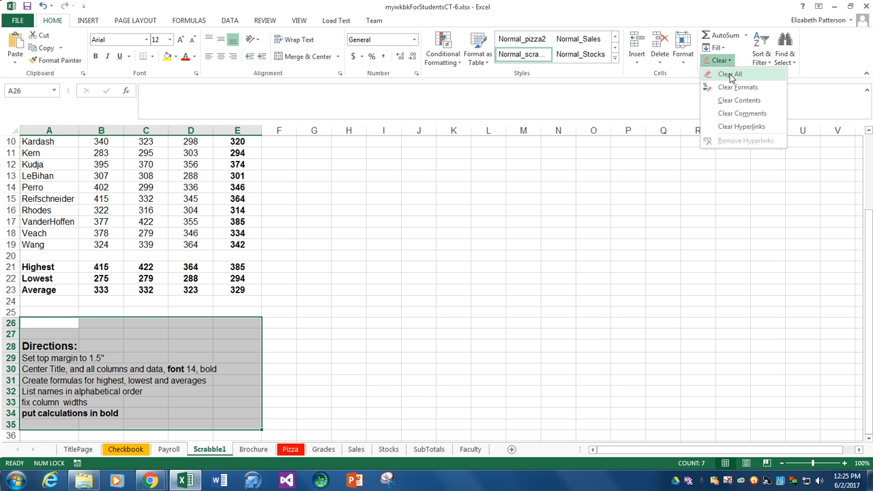
{"action": "left_click", "coordinate": [728, 74]}
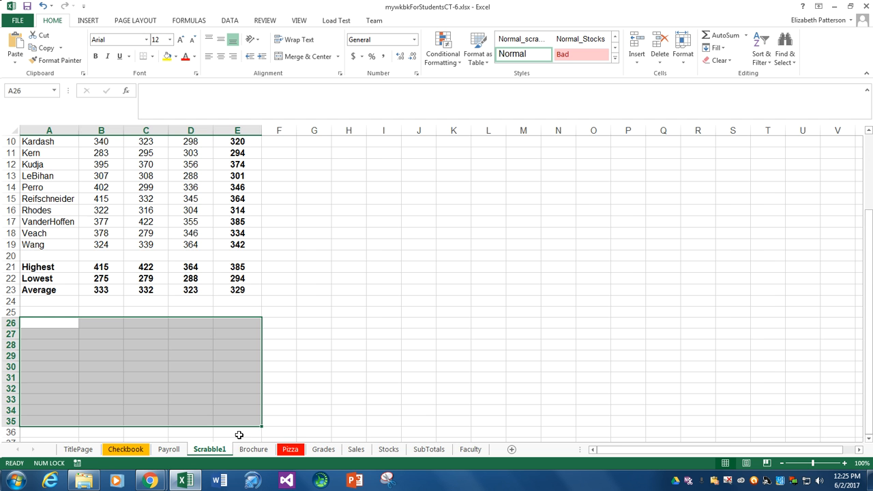
Group every worksheet via Select All Sheets from the Checkbook tab
{"action": "right_click", "coordinate": [125, 449]}
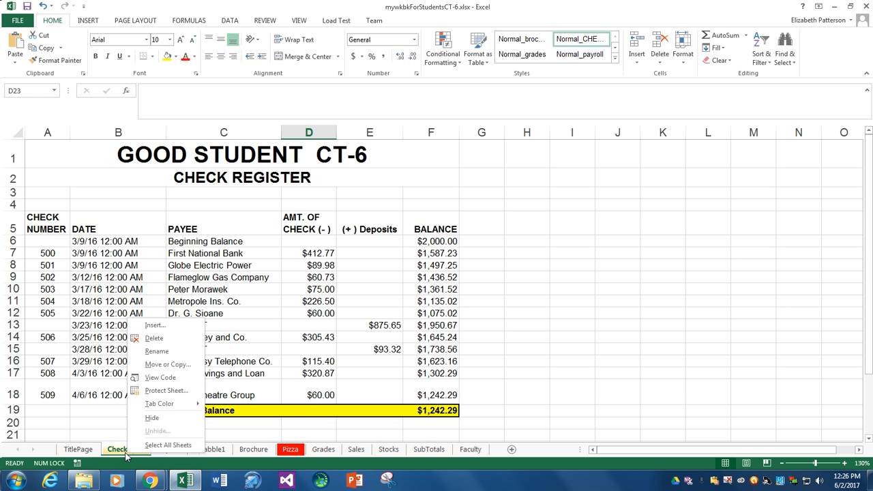
{"action": "left_click", "coordinate": [169, 445]}
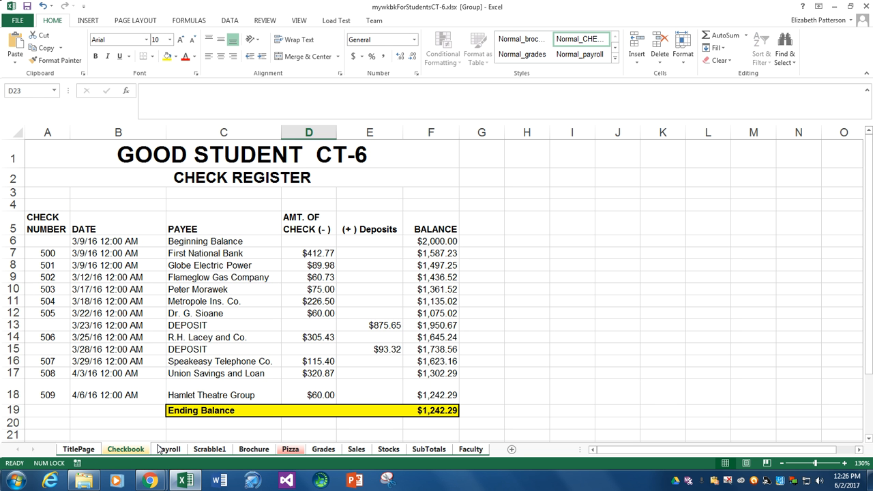
{"action": "left_click", "coordinate": [117, 422]}
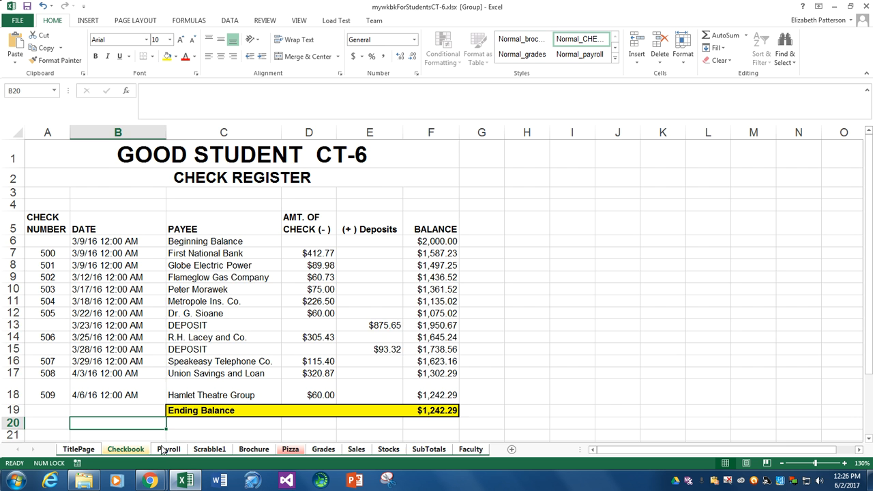